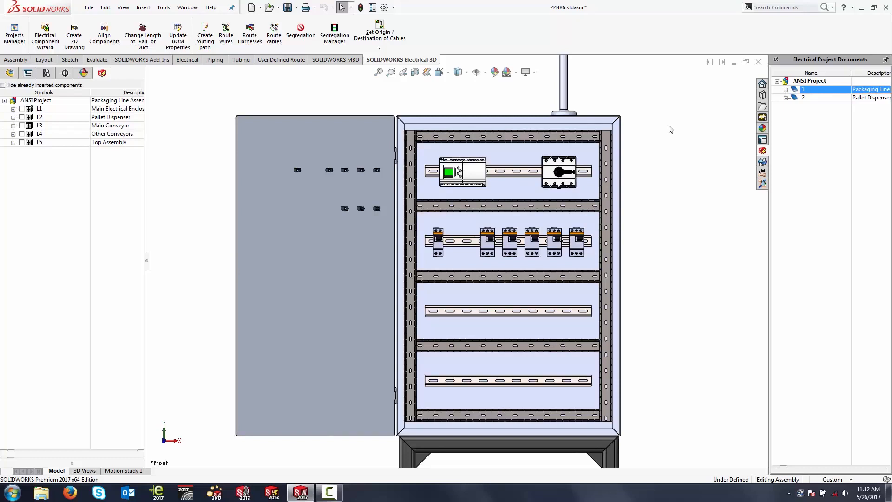
mouse_move(824, 117)
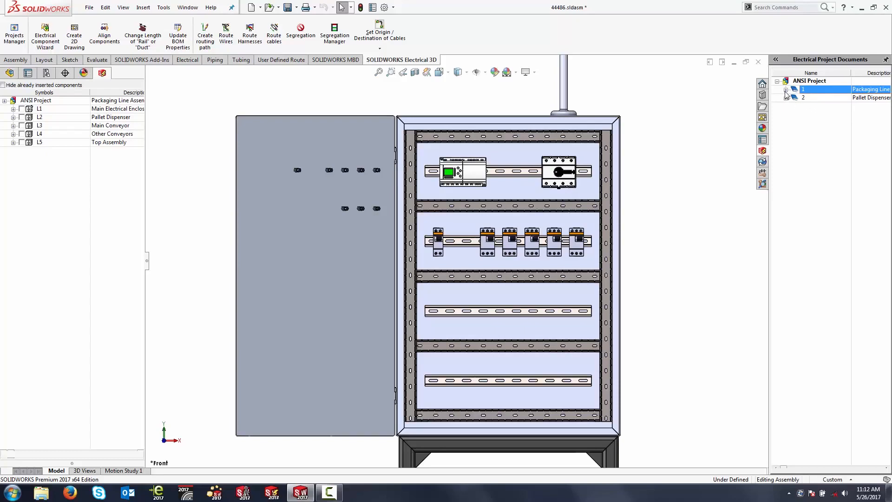
- Expand project 1's documents, open the power schematic page, and expand the Main Electrical Enclosure
left_click(786, 89)
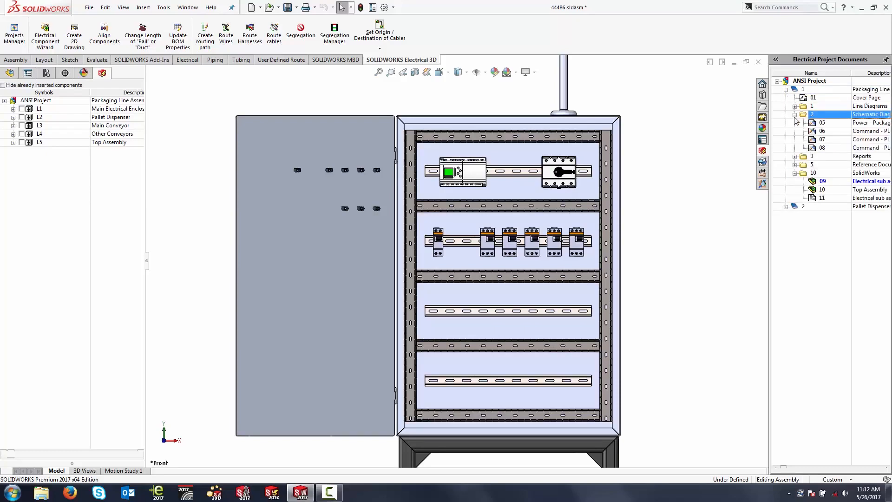
double_click(821, 122)
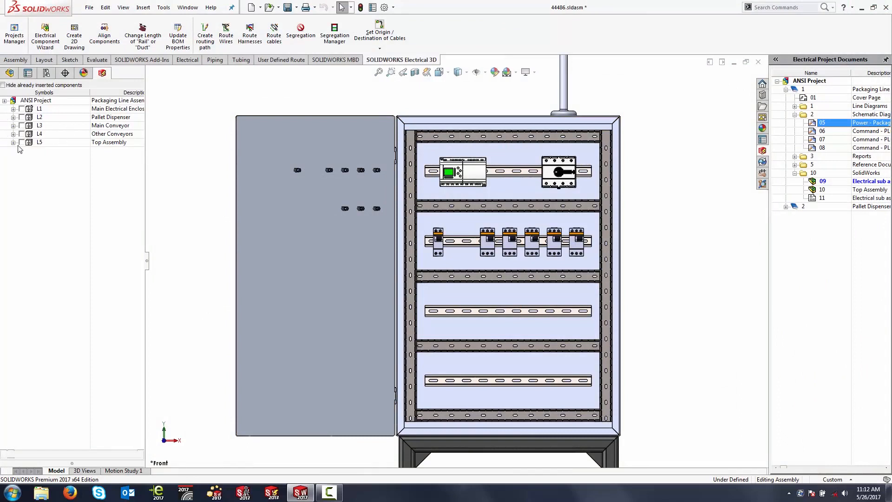
left_click(3, 85)
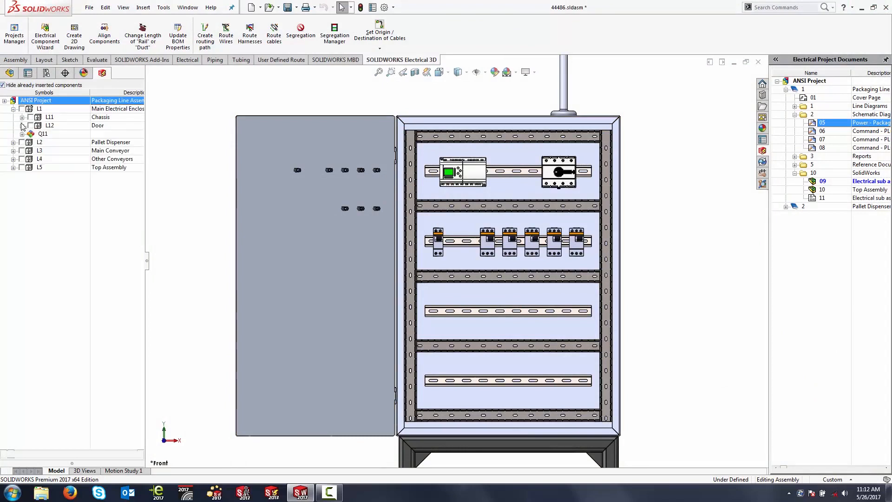
- Expand the L11 Chassis components and select the K1 contactor relay
left_click(21, 116)
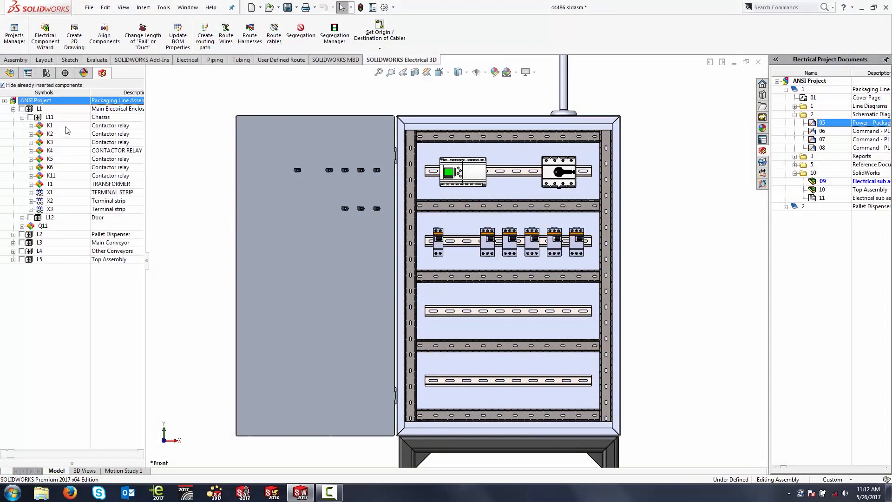
left_click(50, 125)
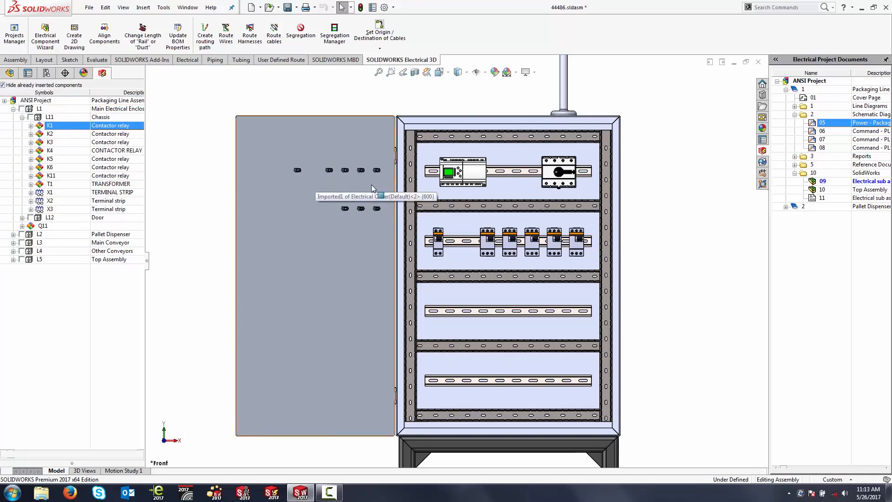
mouse_move(489, 298)
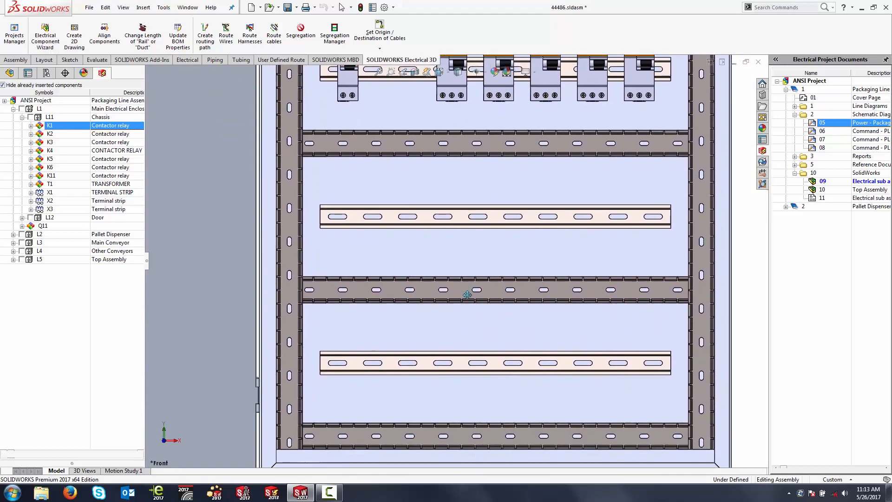
mouse_move(473, 322)
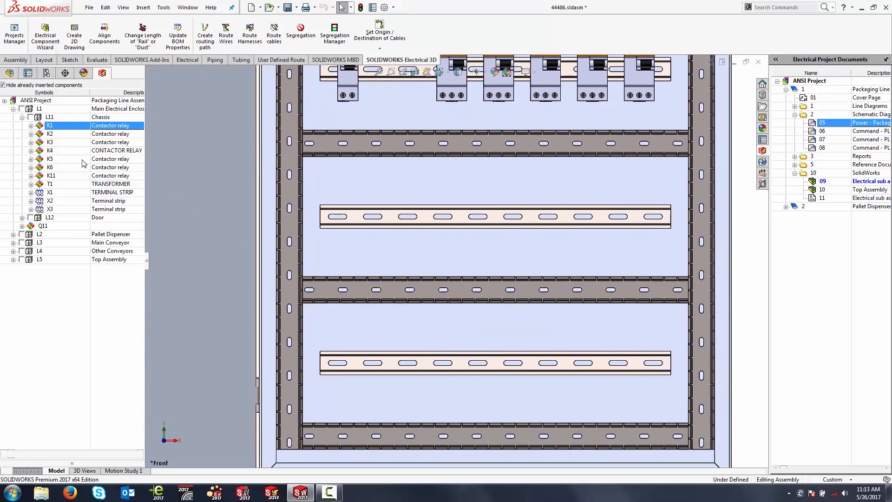
- Insert contactor relay K1 at the rail's left end and select its LC1D part
right_click(48, 125)
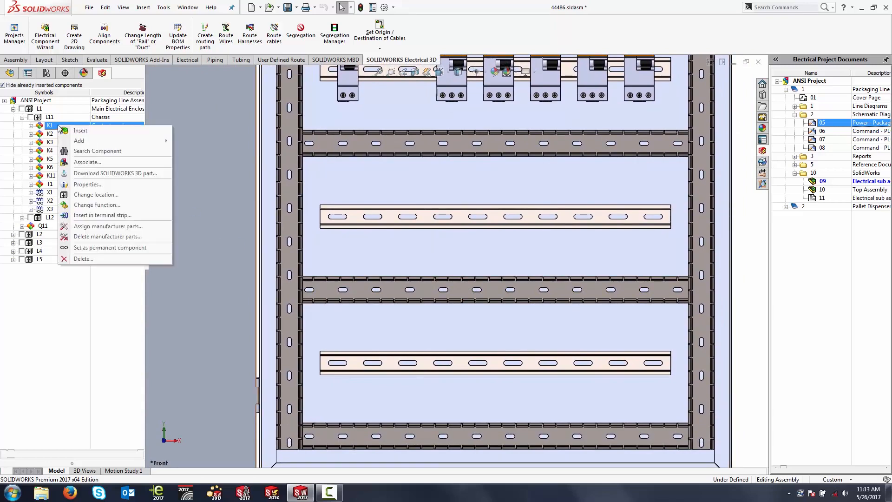
left_click(175, 158)
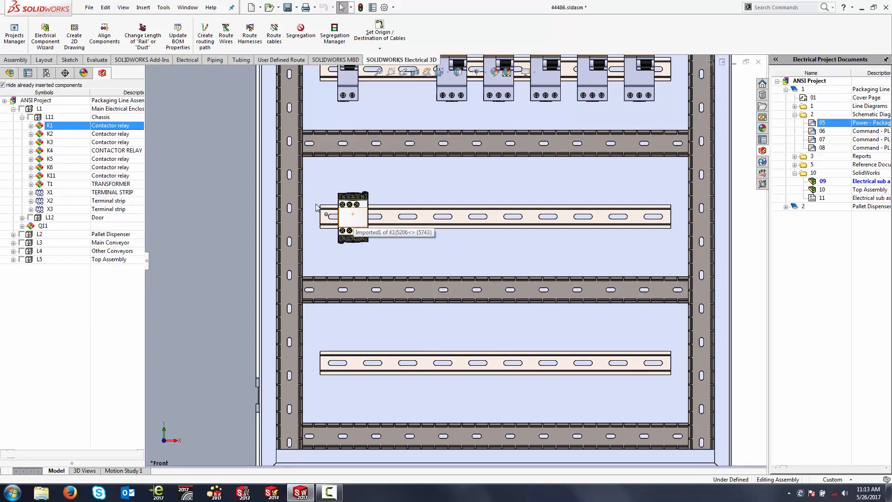
left_click(31, 125)
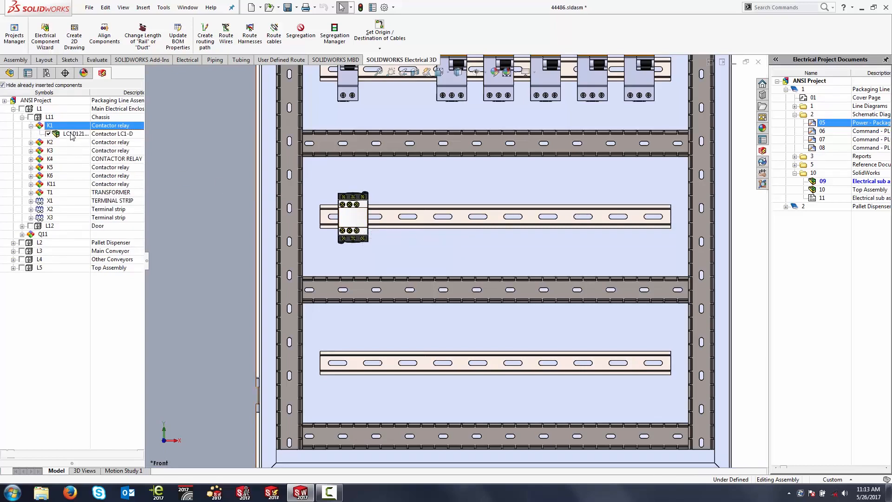
left_click(74, 134)
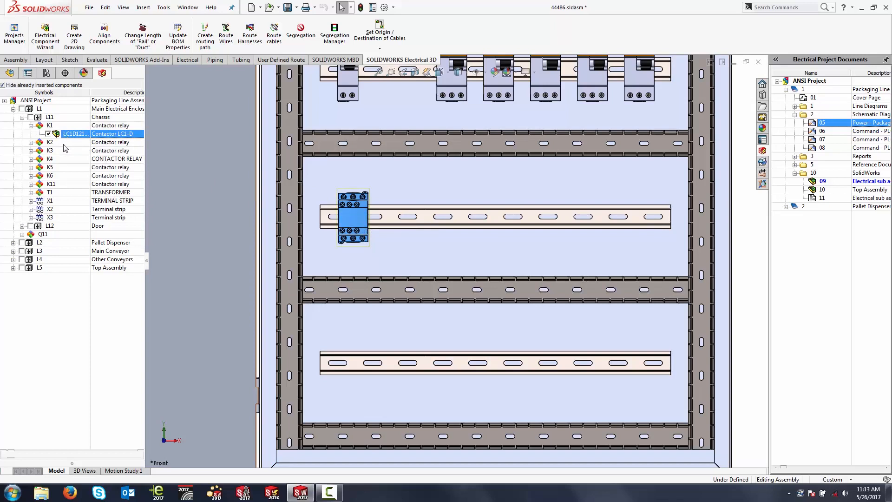
mouse_move(65, 145)
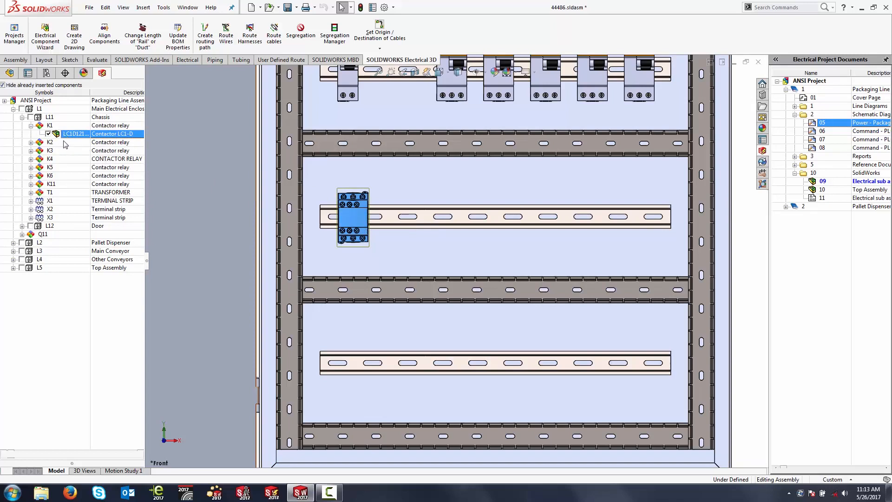
- Insert K2 through T1 on the rail with T1 after K3 and 15 mm right spacing
left_click(50, 141)
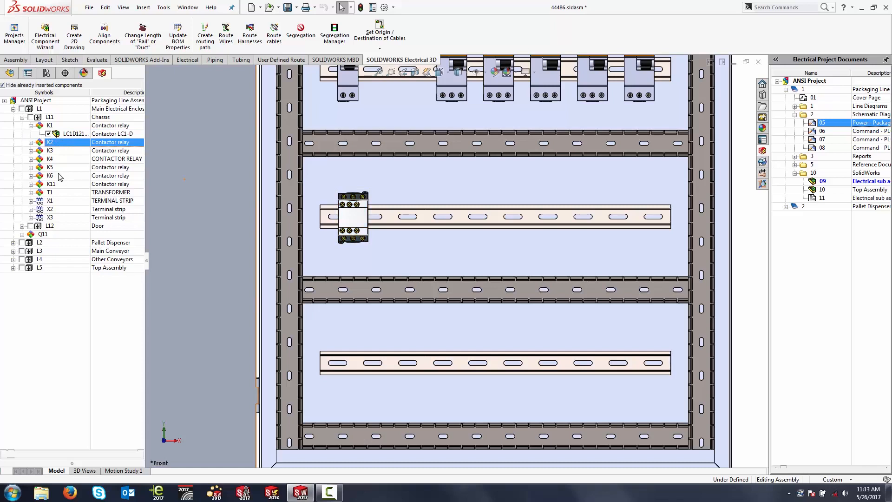
left_click(50, 192)
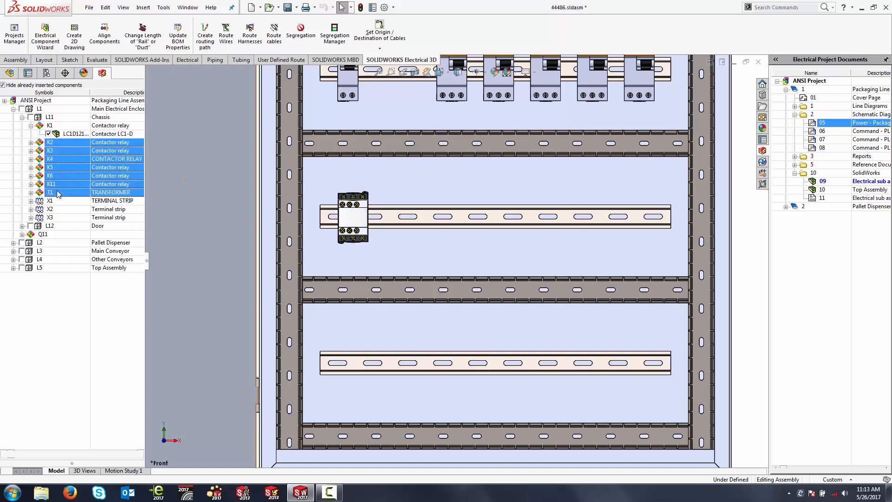
right_click(50, 191)
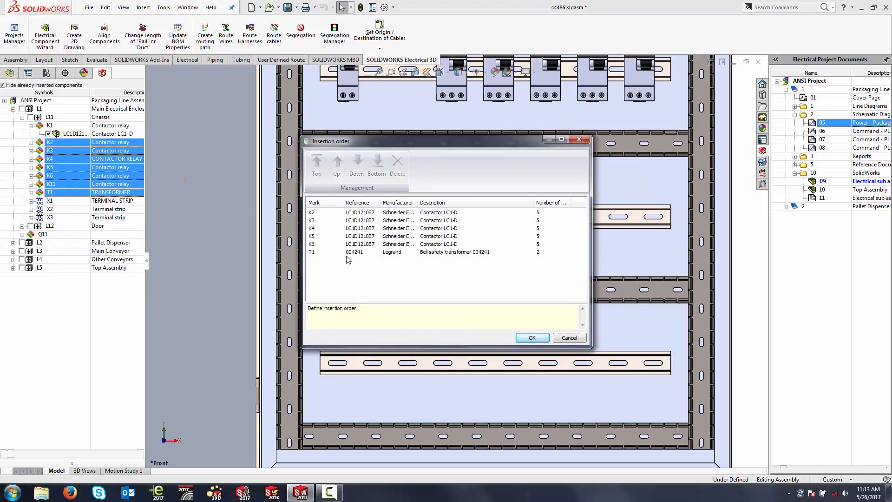
left_click(337, 164)
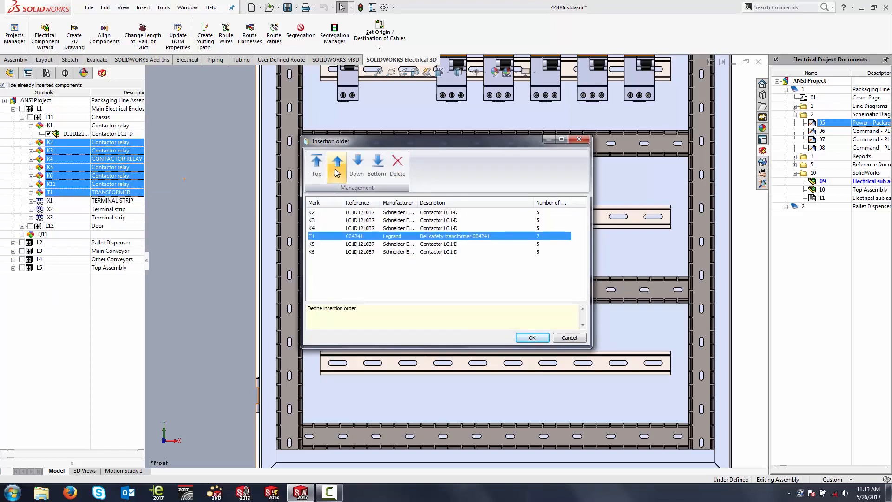
left_click(336, 165)
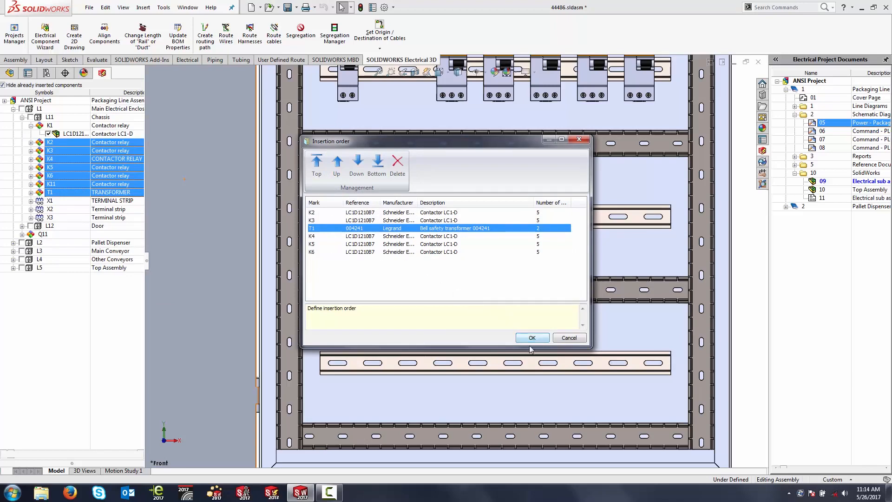
left_click(531, 337)
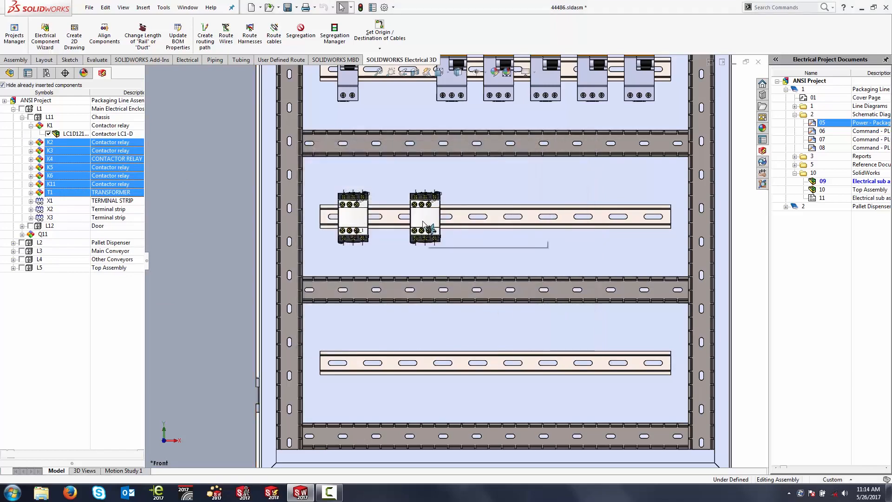
mouse_move(422, 218)
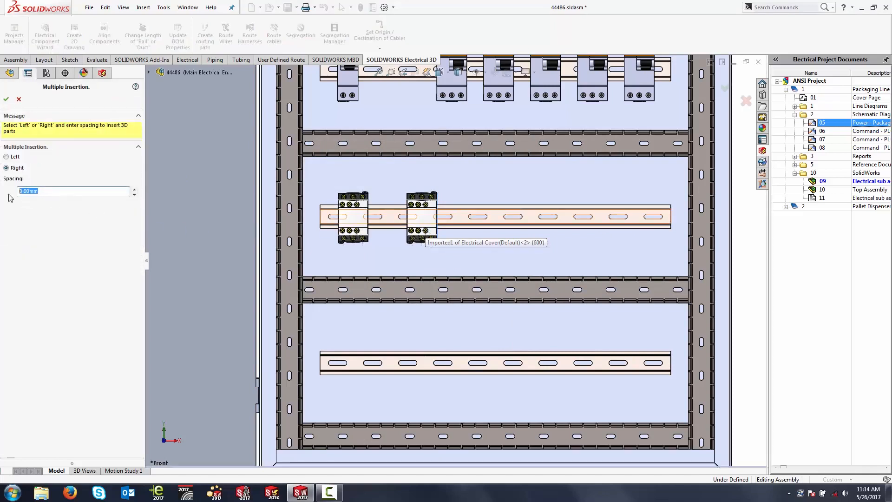
type("15")
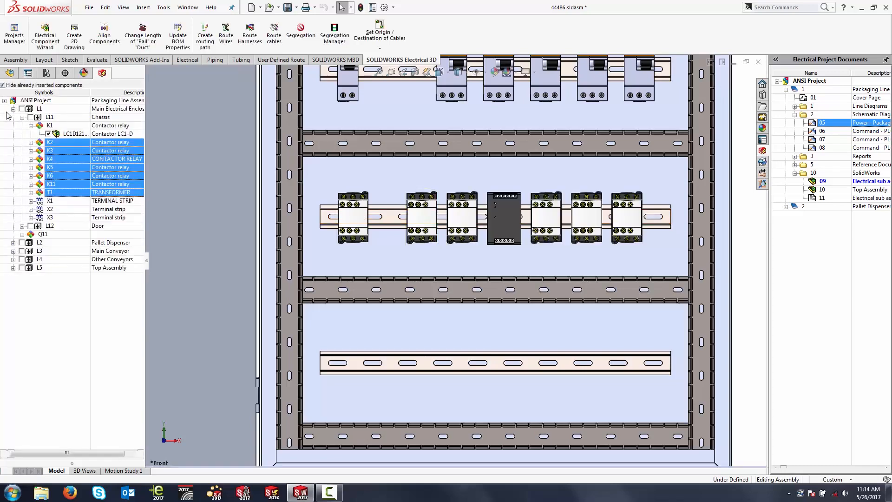
mouse_move(503, 219)
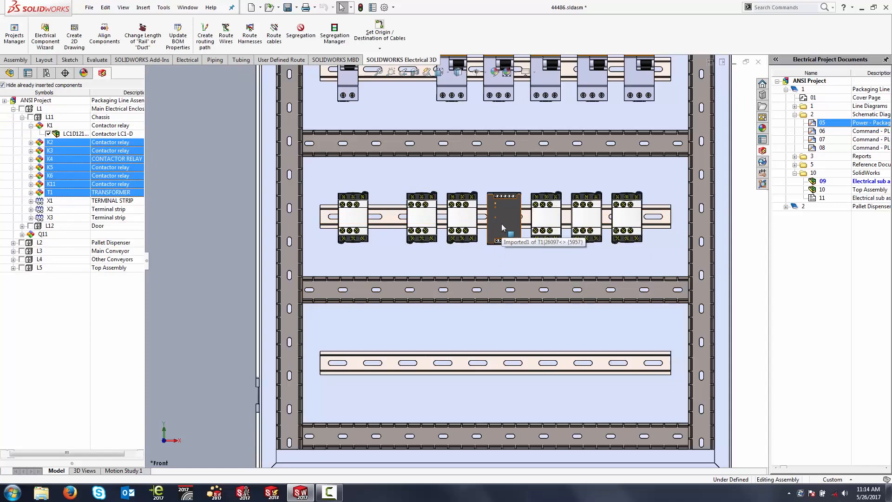
left_click(504, 216)
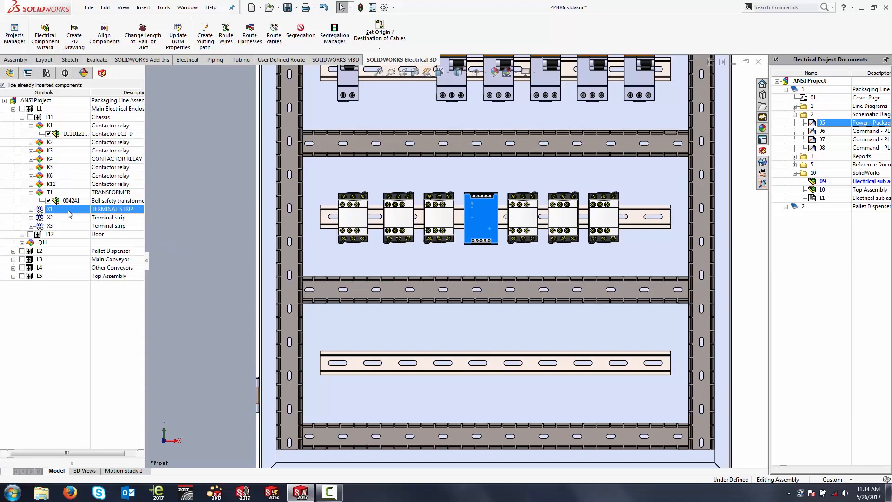
- Insert terminal strip X1 on the bottom rail and begin inserting the next terminal strip
right_click(51, 208)
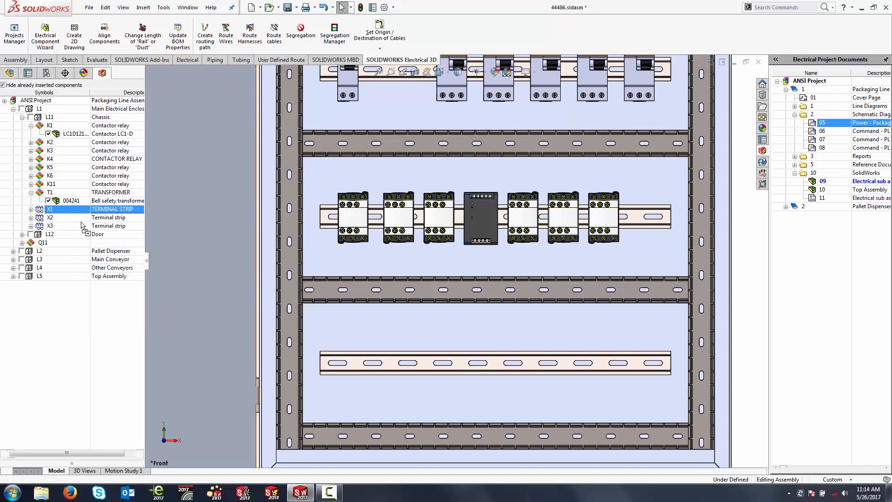
mouse_move(535, 367)
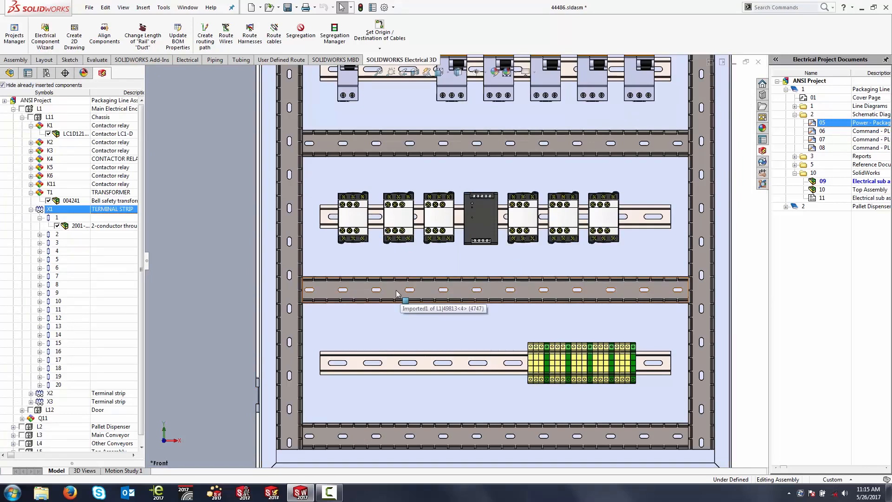
right_click(49, 209)
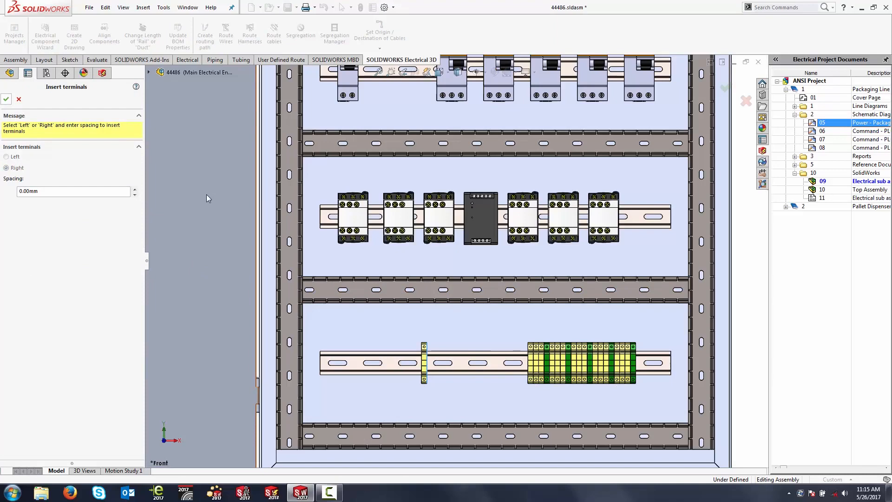
- Accept the second terminal strip's placement on the lower rail left of X1
left_click(6, 167)
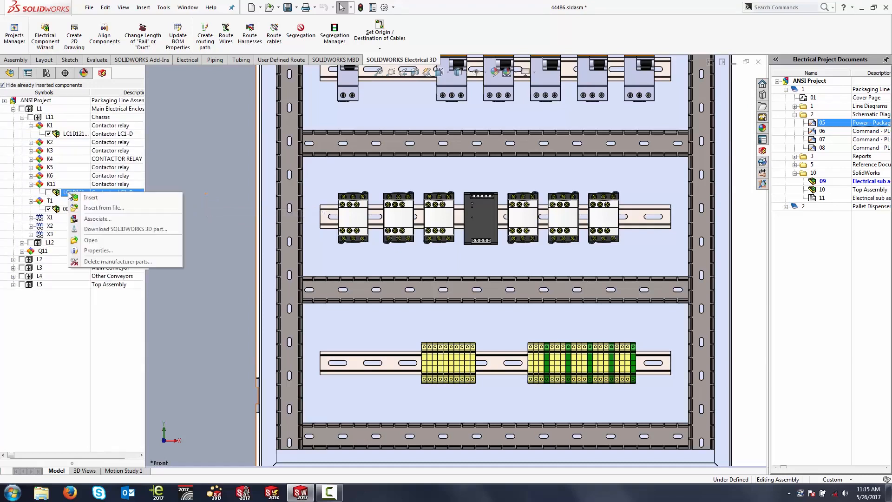
mouse_move(112, 207)
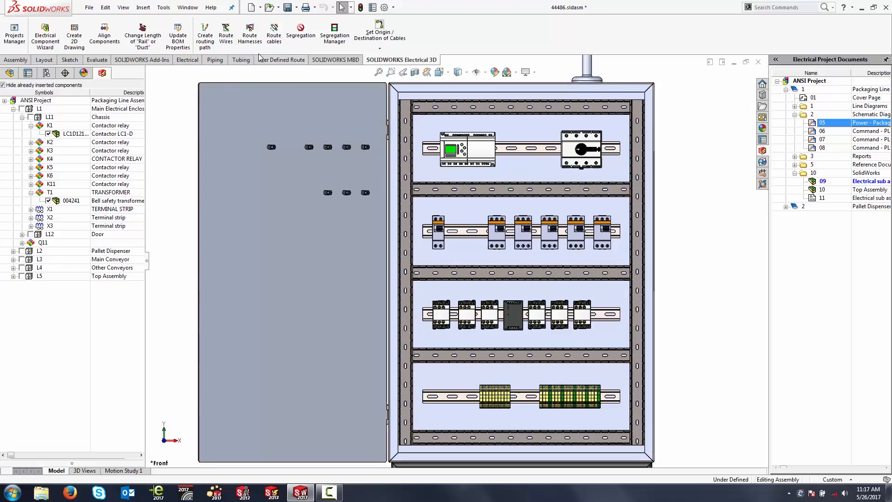
mouse_move(225, 33)
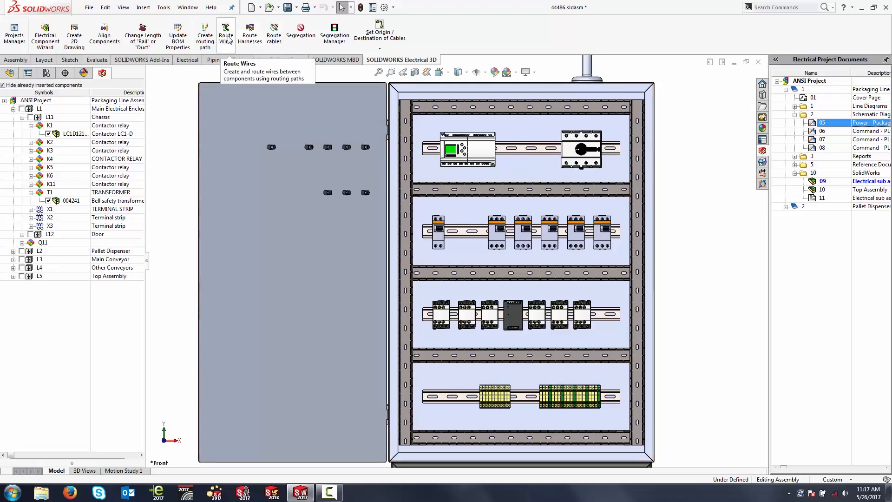
- Route wires linking the controller, switch, breakers and contactors, and accept the routing
left_click(225, 32)
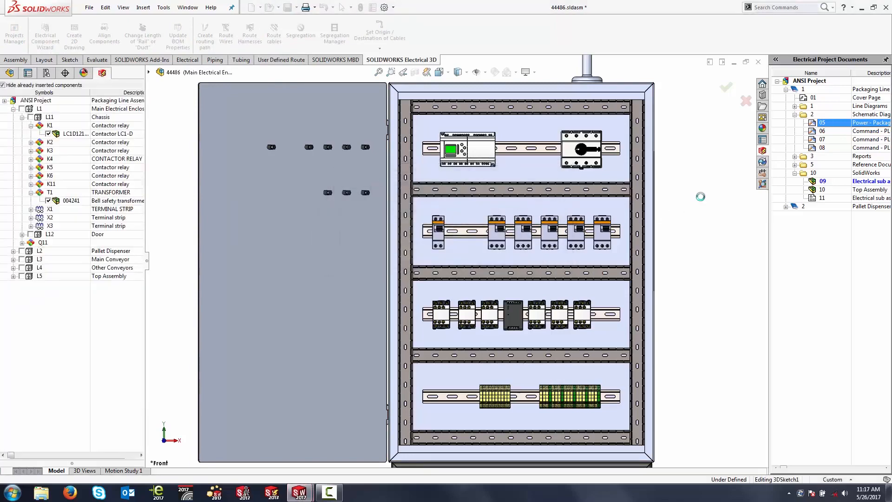
left_click(226, 34)
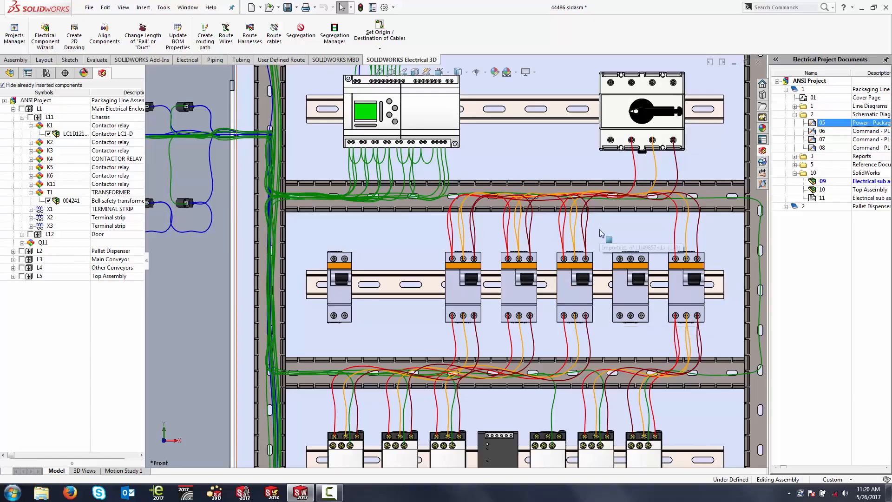
mouse_move(567, 230)
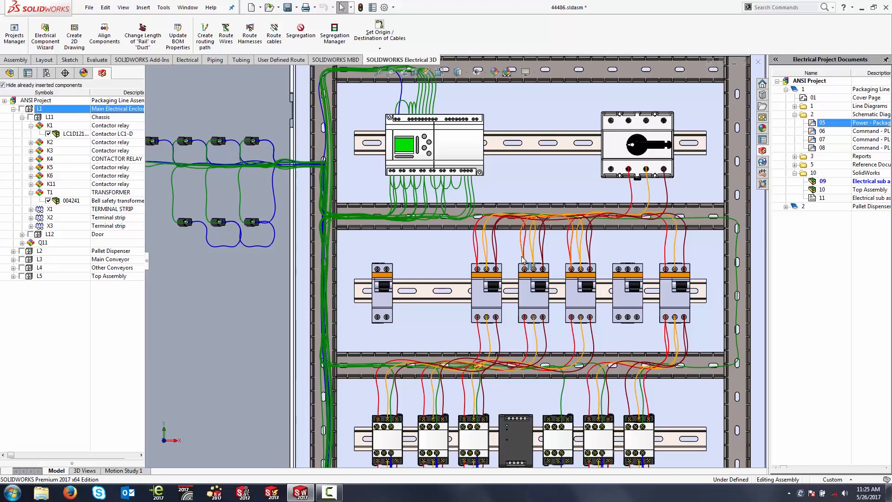
mouse_move(615, 249)
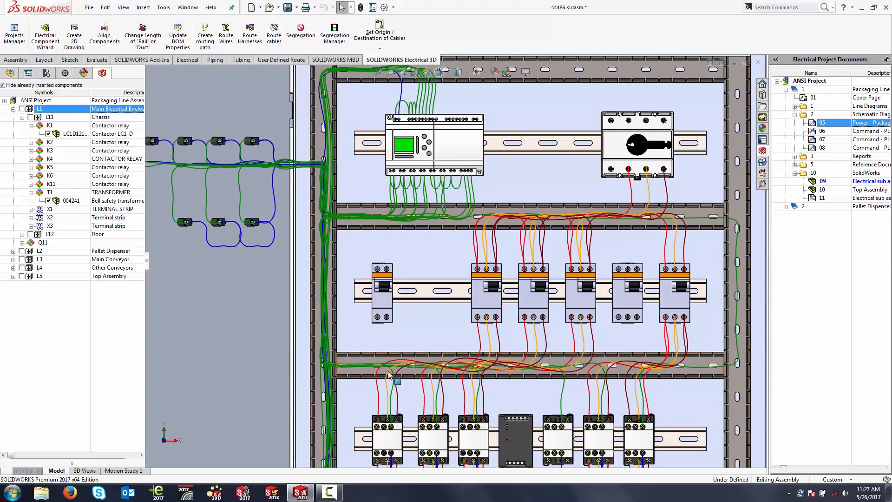
mouse_move(389, 376)
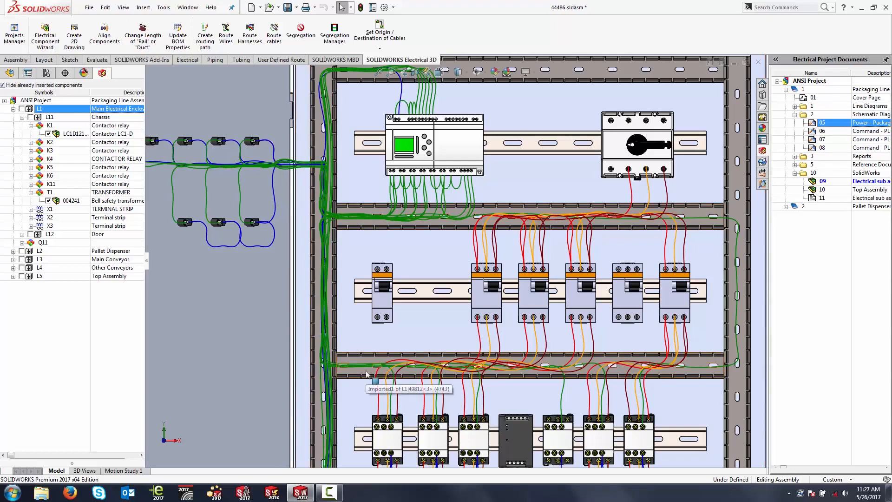
mouse_move(312, 330)
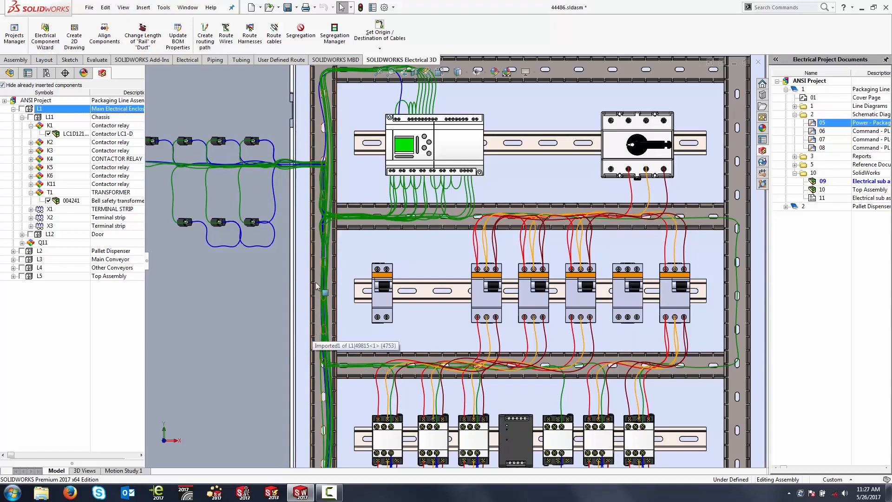
mouse_move(317, 253)
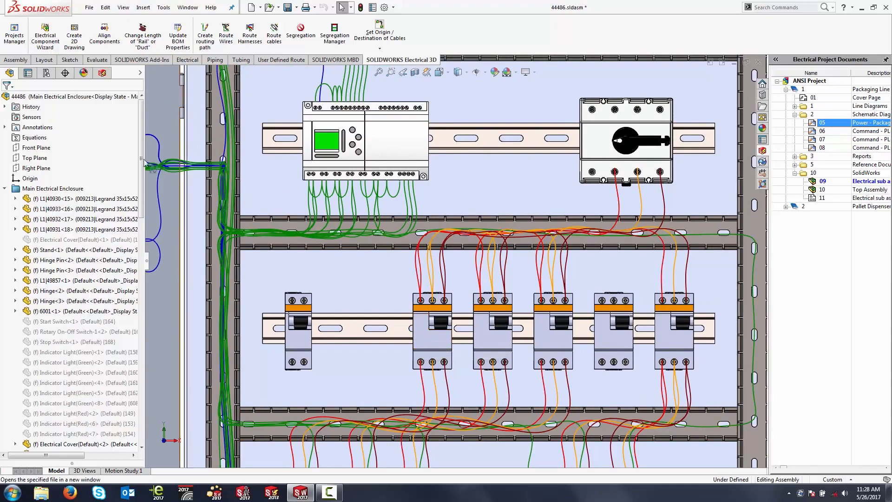
- Display the EW_PATH1 routing sketches of the door and two duct components
scroll("down", 3)
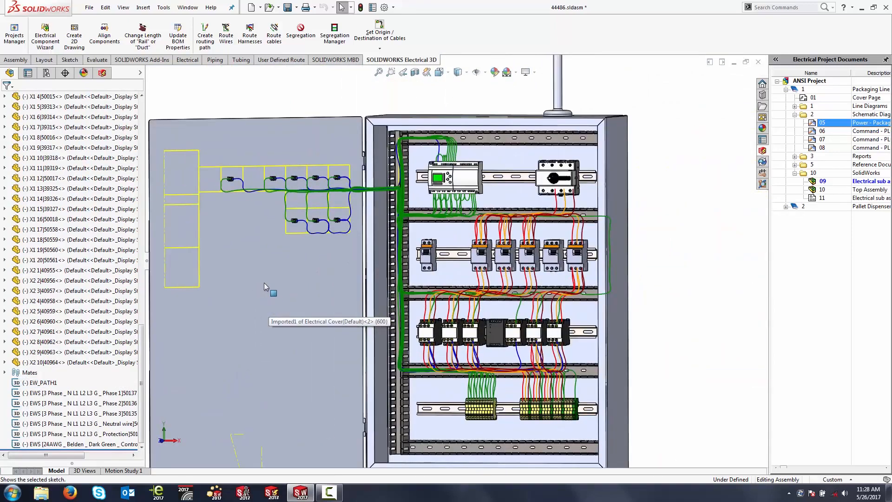
left_click(40, 383)
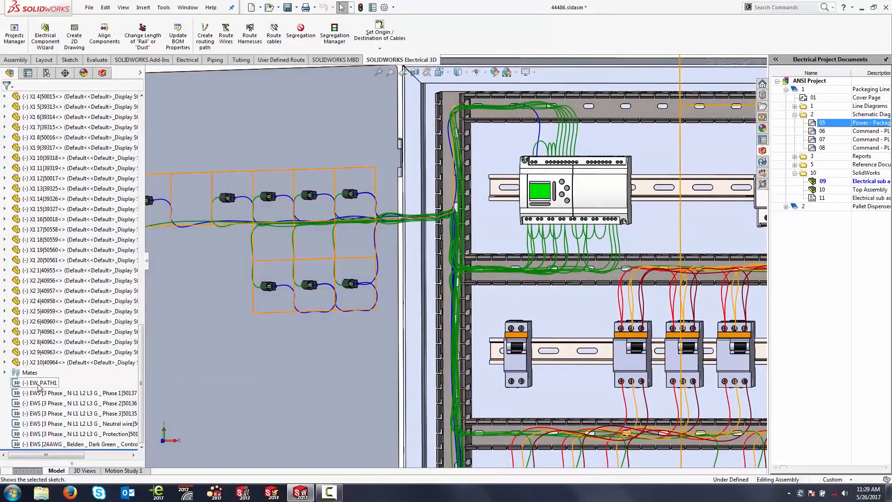
left_click(40, 382)
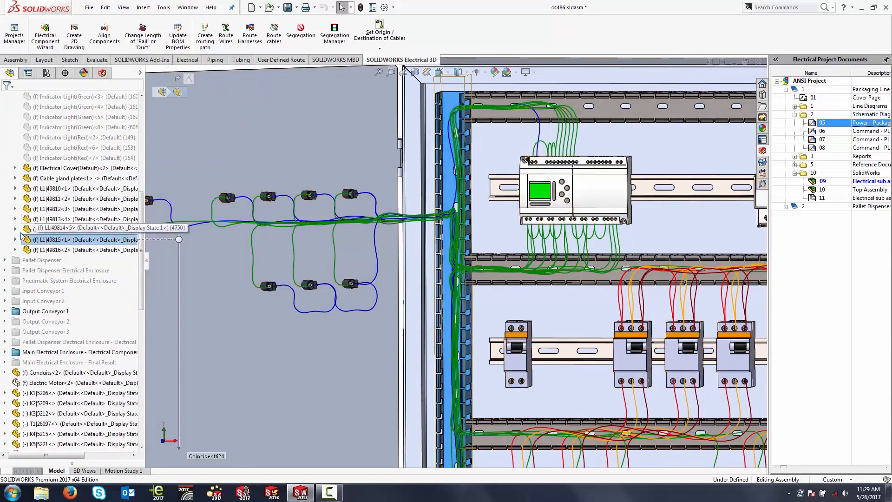
left_click(16, 239)
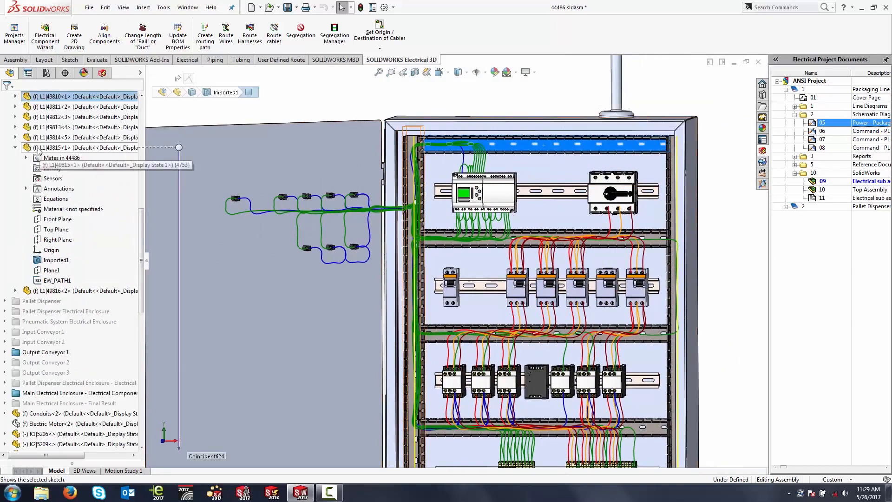
left_click(15, 96)
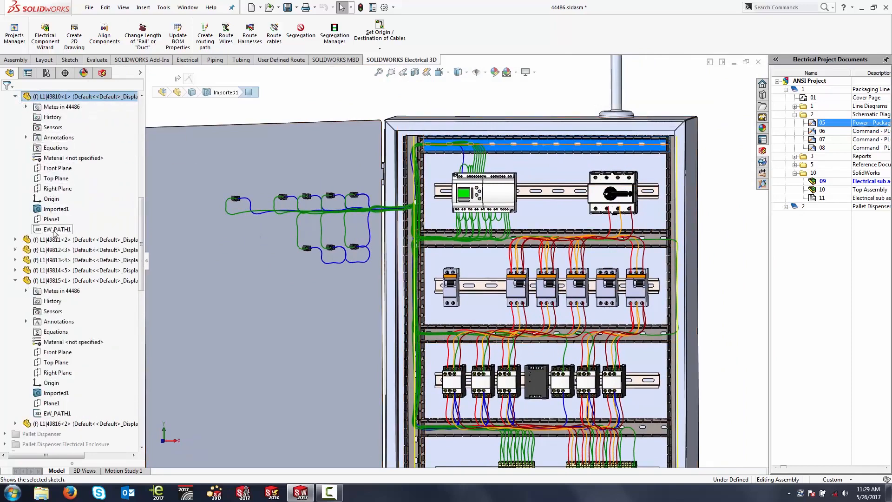
left_click(56, 229)
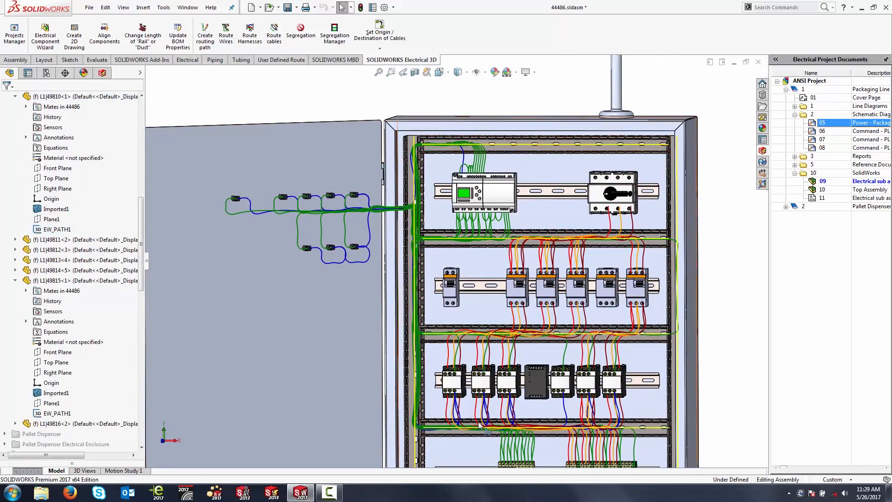
mouse_move(598, 225)
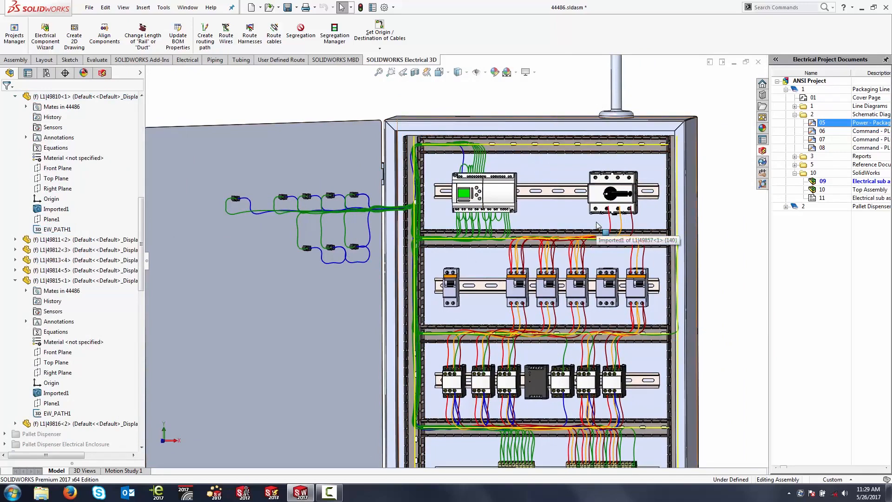
mouse_move(528, 220)
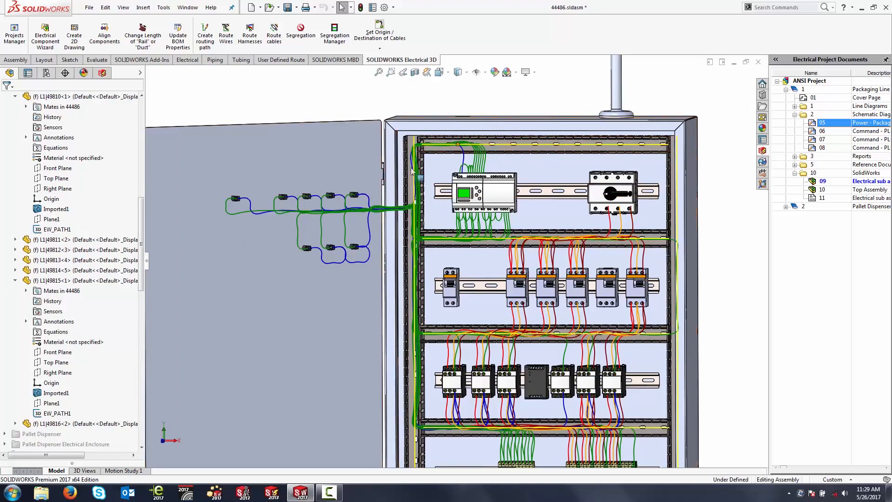
mouse_move(400, 397)
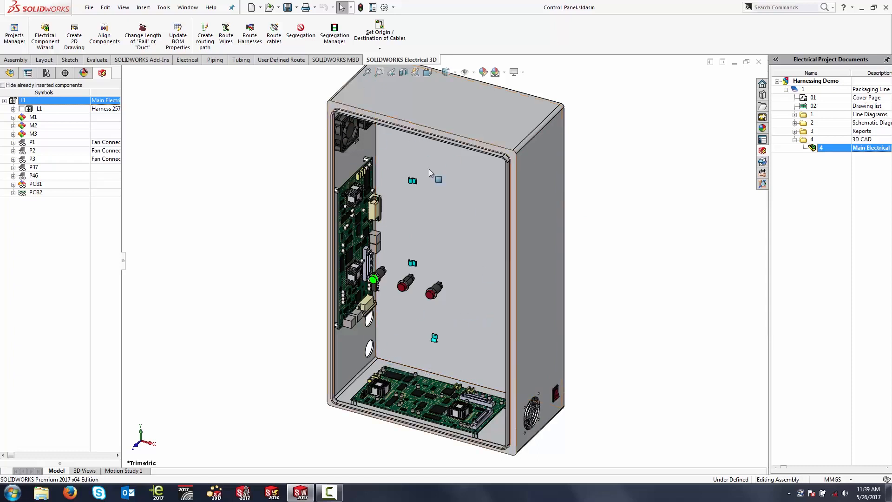
mouse_move(428, 195)
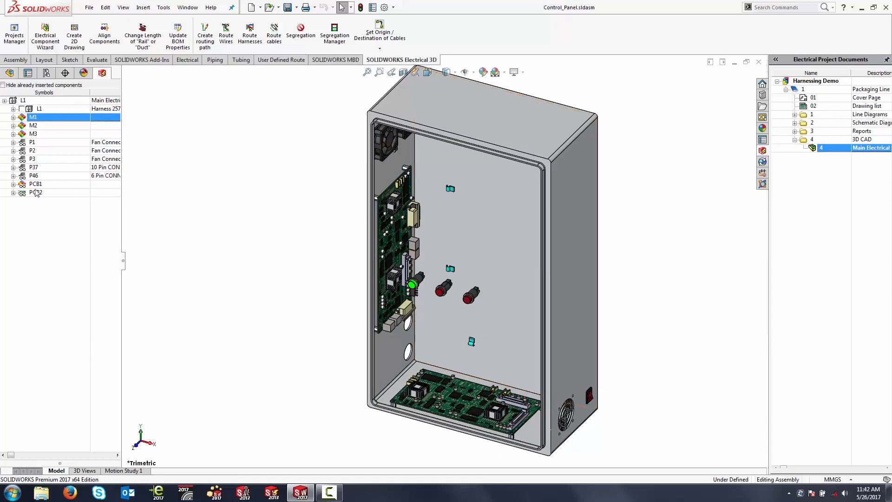
- Select fan connector P1, then bring up the placement options for connector P37
left_click(32, 142)
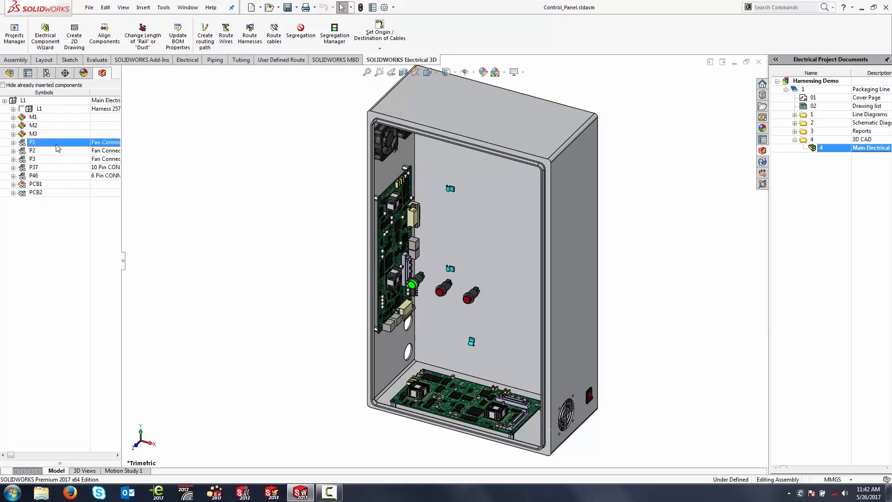
mouse_move(50, 160)
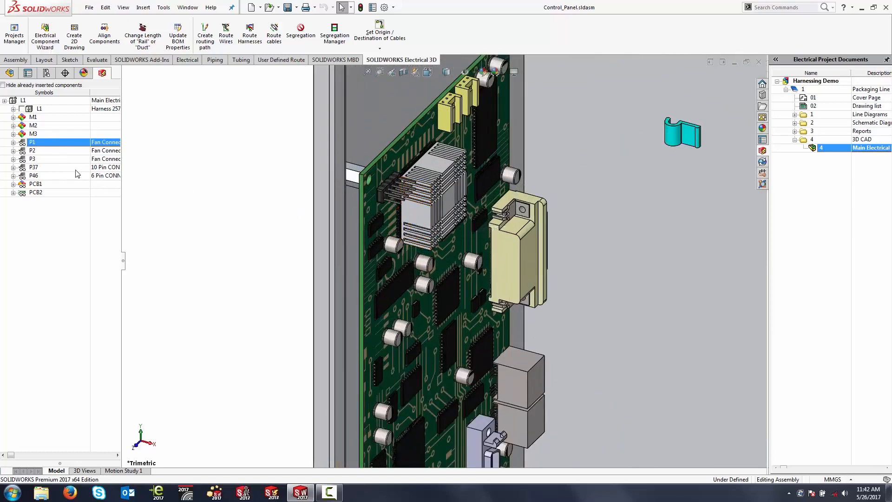
right_click(33, 167)
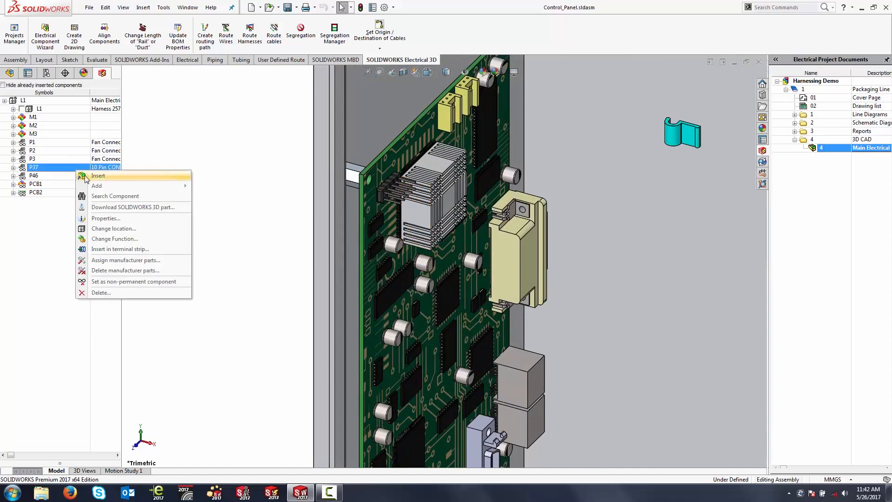
- Insert the 10-circuit P37 Molex housing, minus its terminals, onto the PCB pin header
left_click(97, 176)
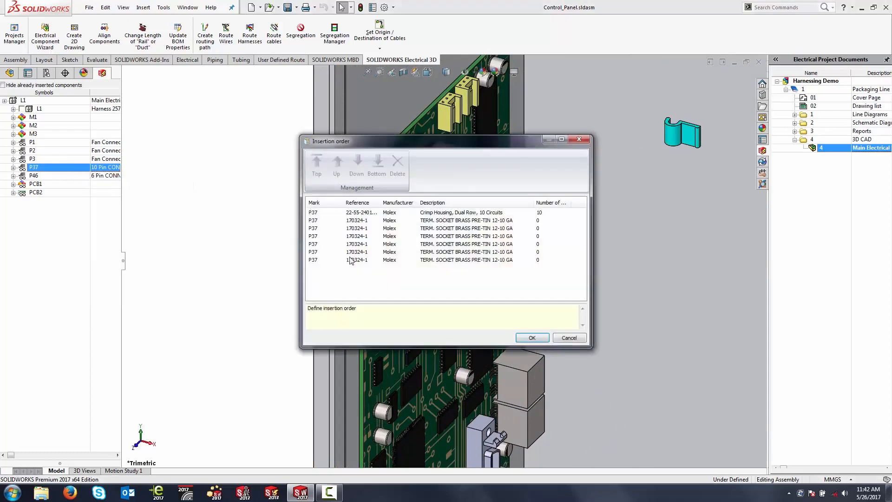
left_click(375, 220)
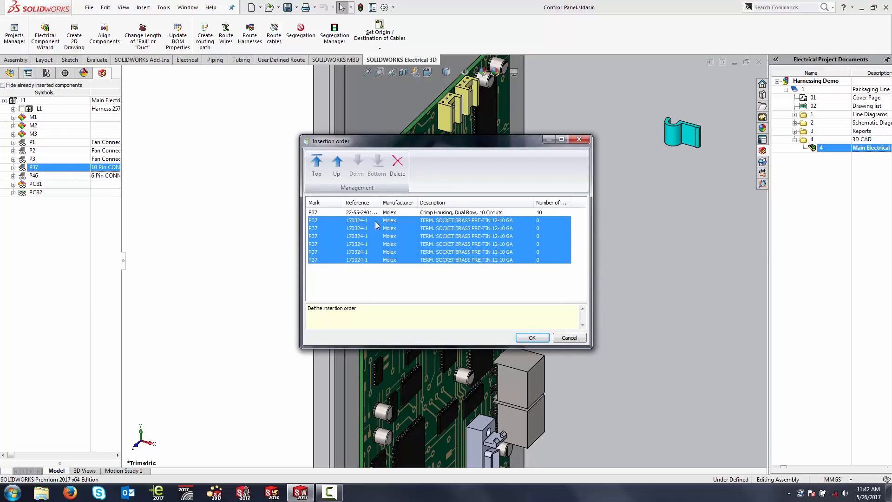
left_click(397, 165)
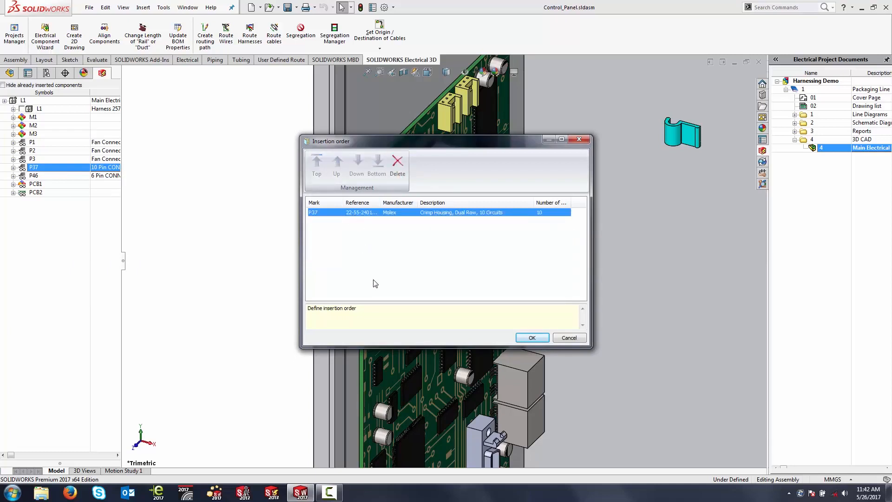
left_click(530, 337)
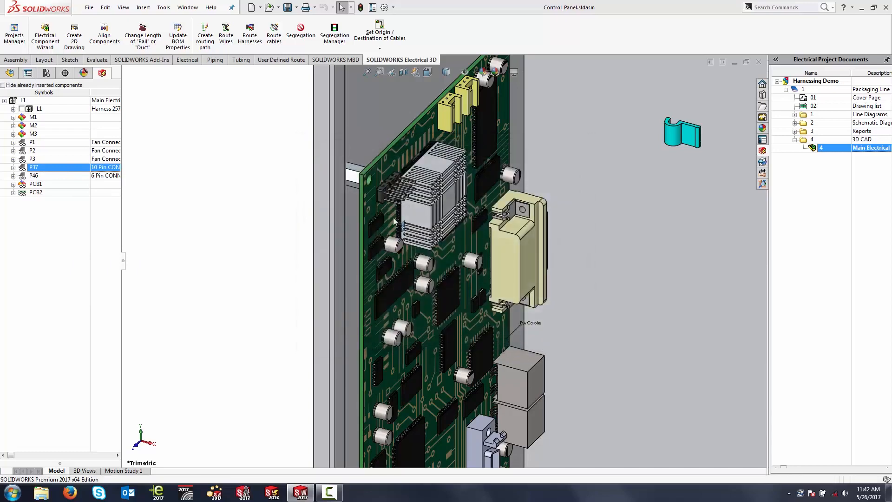
left_click(404, 205)
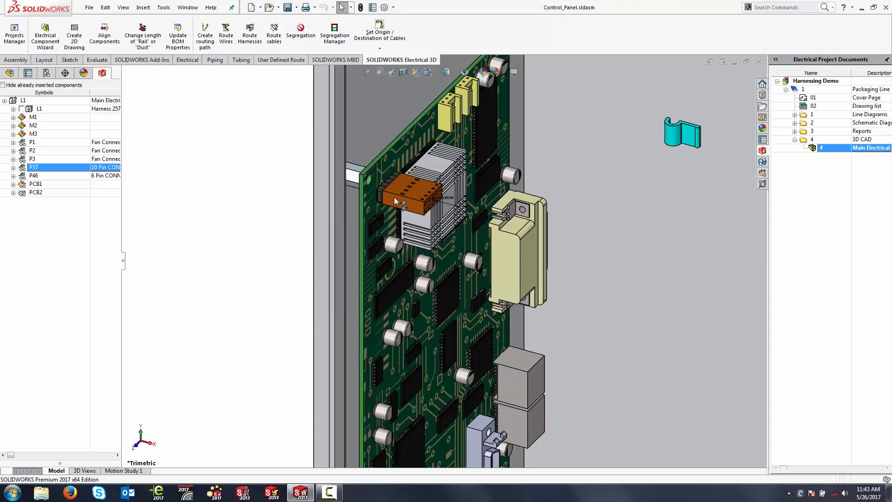
left_click(410, 199)
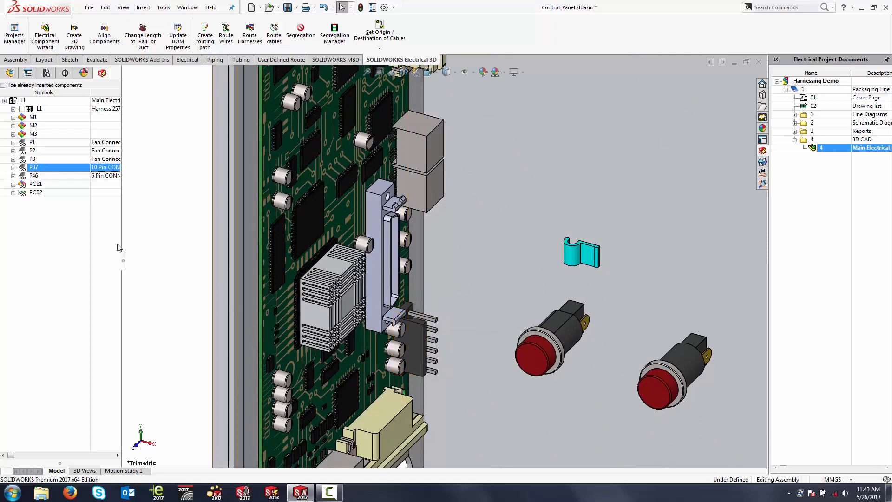
- Insert P46's 22-01-2067 connector housing at the cooling fan's header
right_click(33, 175)
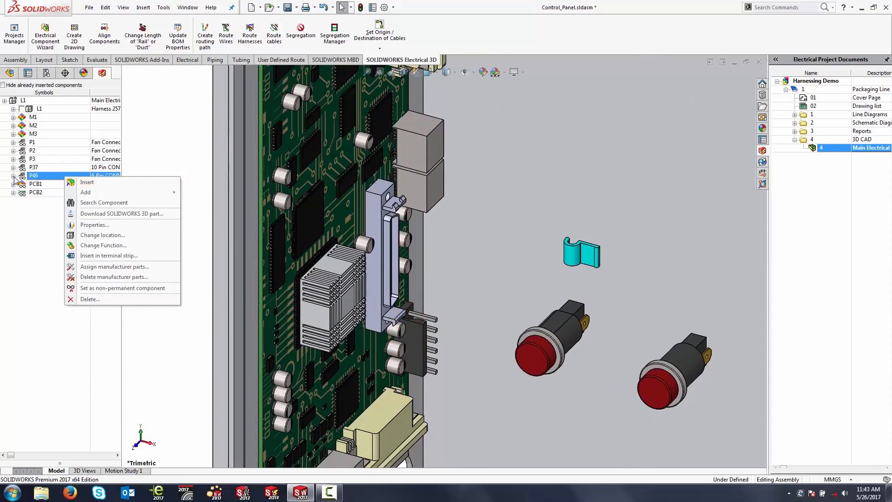
left_click(15, 175)
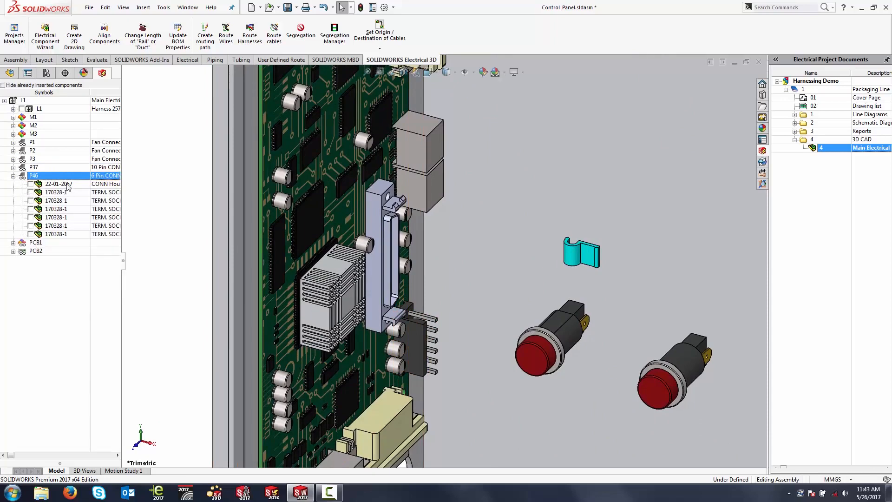
right_click(56, 184)
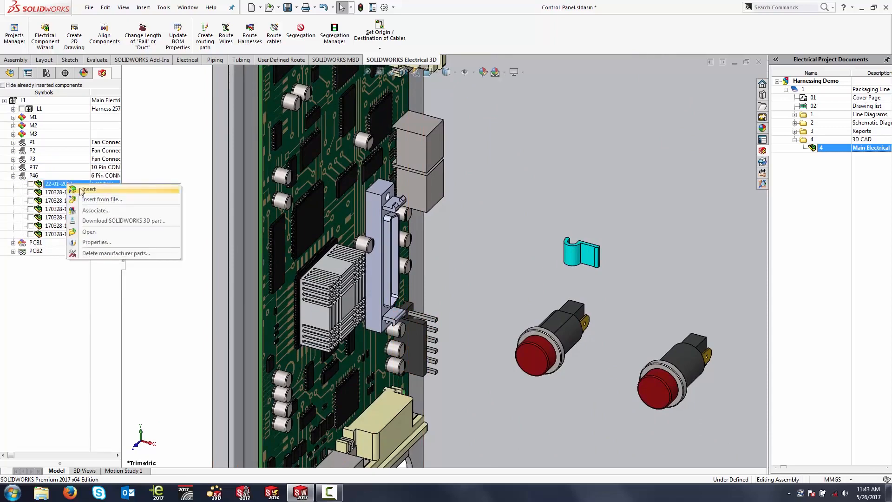
left_click(88, 189)
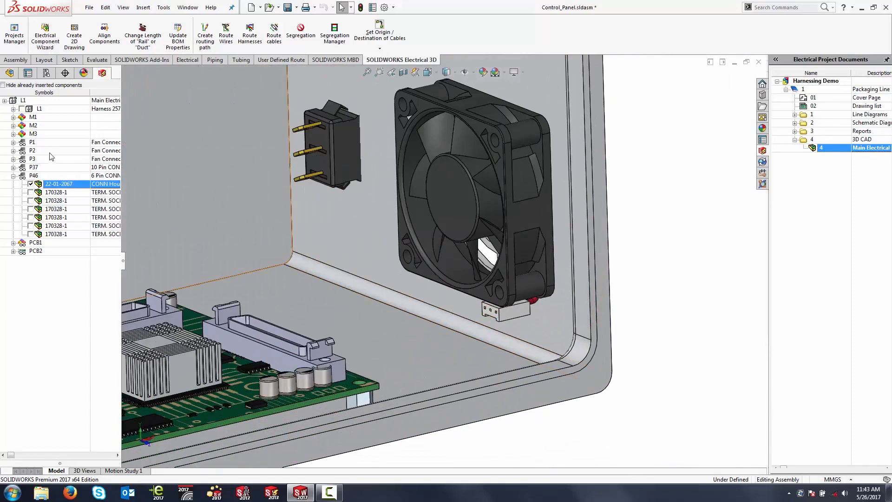
- Insert the fan connectors onto the left and right fan headers, including P3 on the right fan
right_click(32, 142)
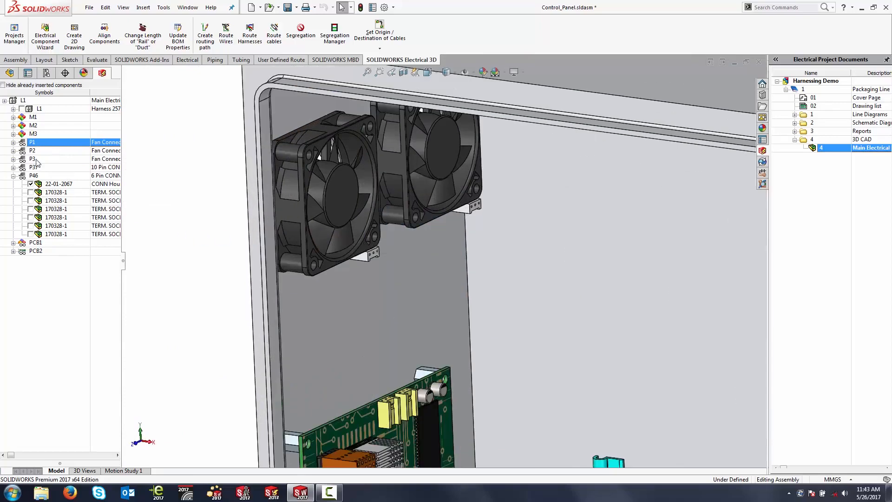
left_click(32, 150)
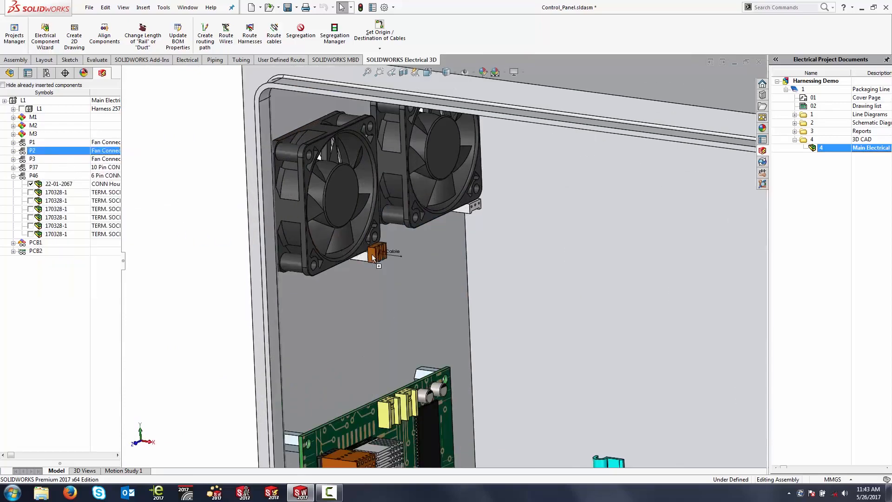
right_click(33, 159)
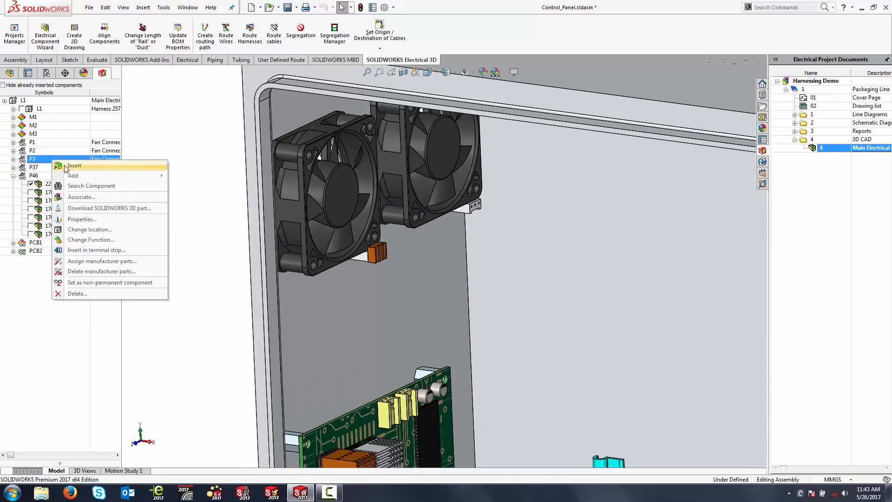
left_click(74, 165)
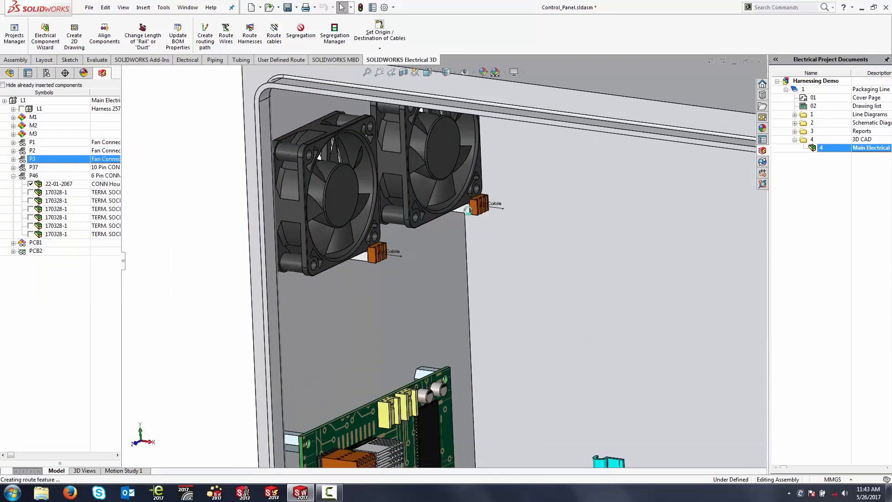
mouse_move(468, 216)
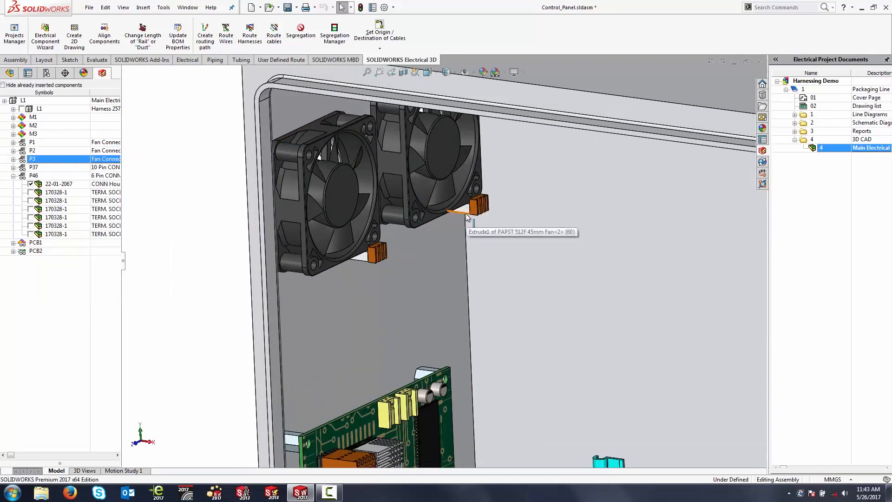
mouse_move(11, 181)
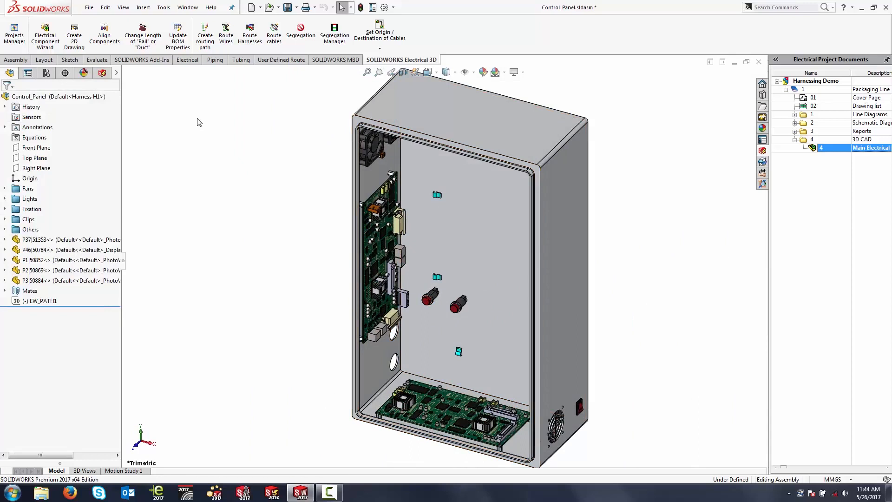
mouse_move(249, 32)
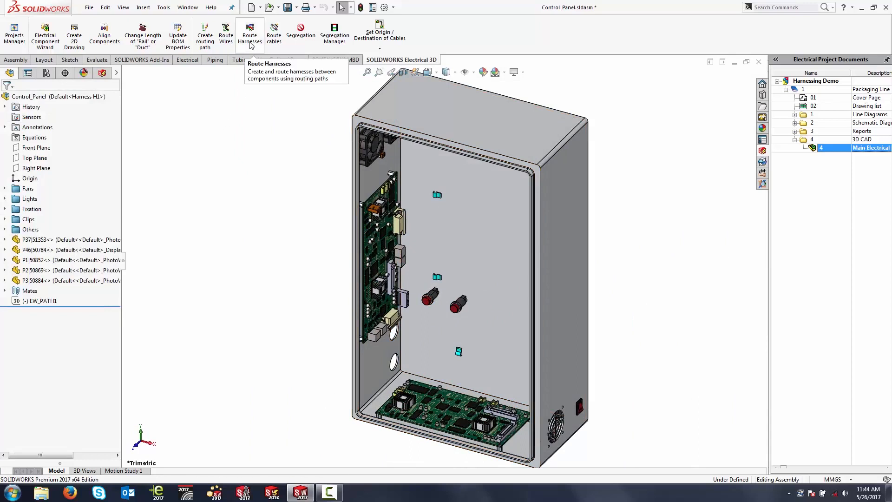
- Route all harnesses following the enclosure's routing path
left_click(249, 33)
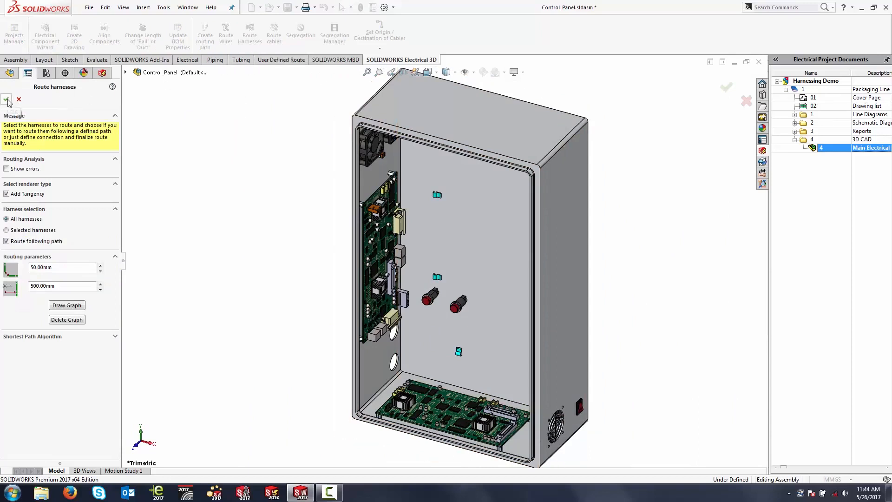
left_click(6, 100)
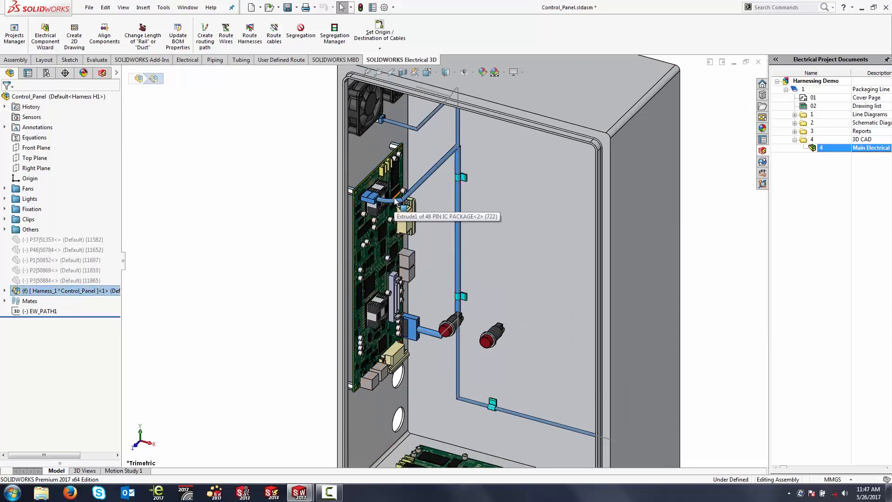
mouse_move(54, 291)
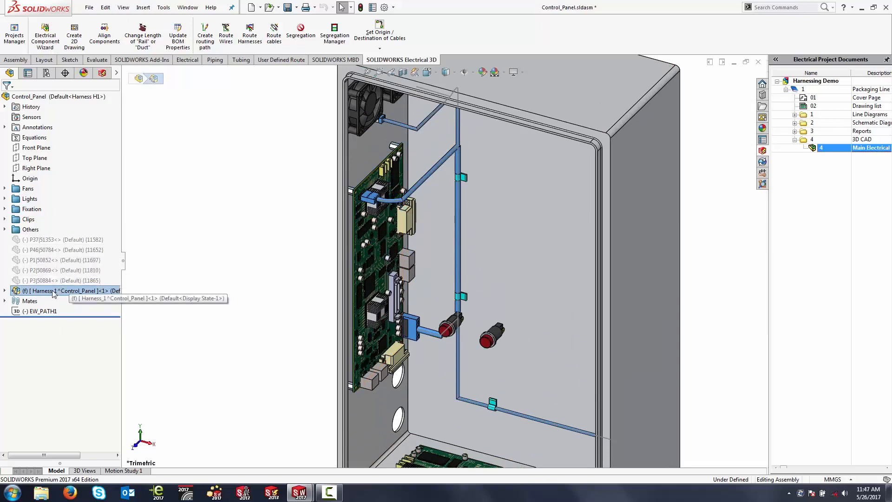
- Save the Harness_1 subassembly as an external assembly file, saving all modified components
right_click(57, 291)
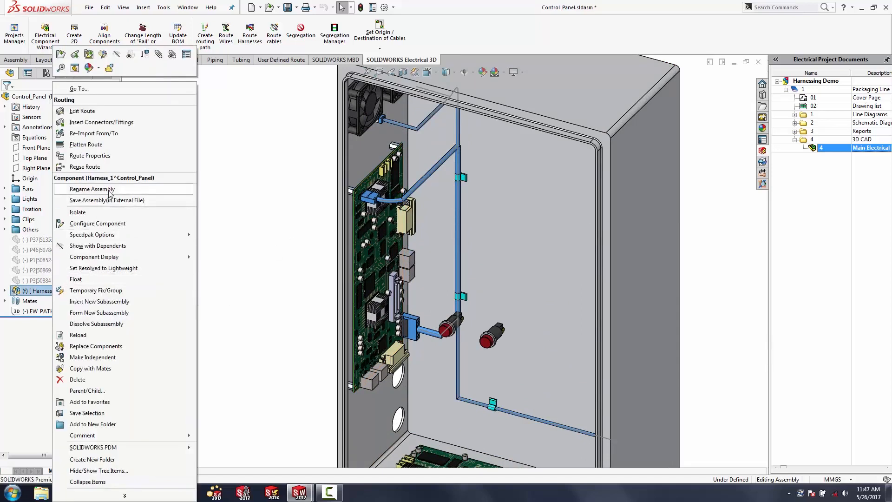
mouse_move(108, 199)
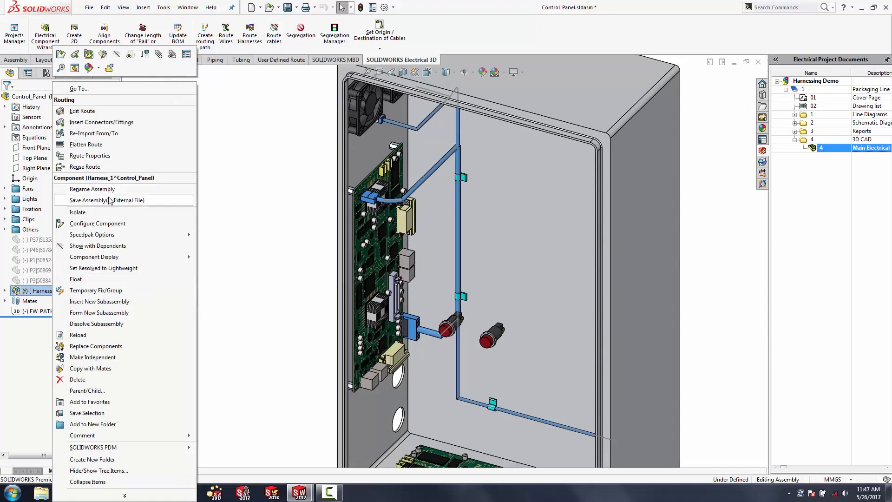
left_click(108, 200)
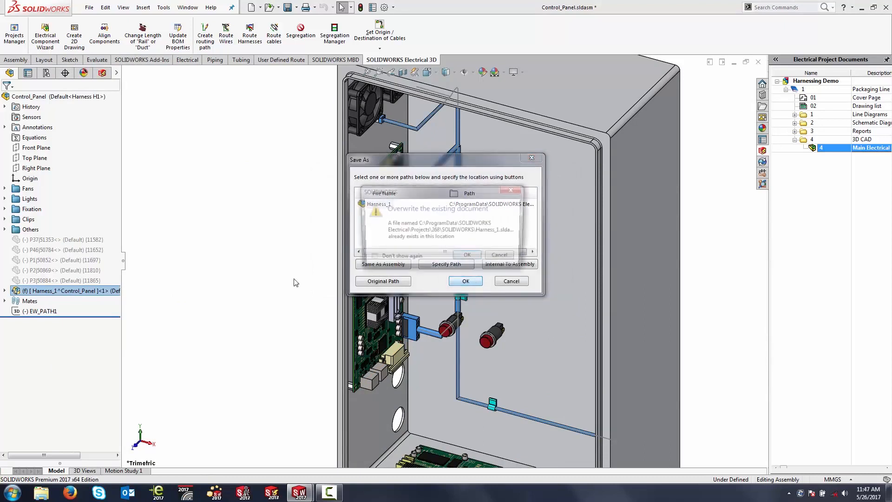
left_click(466, 281)
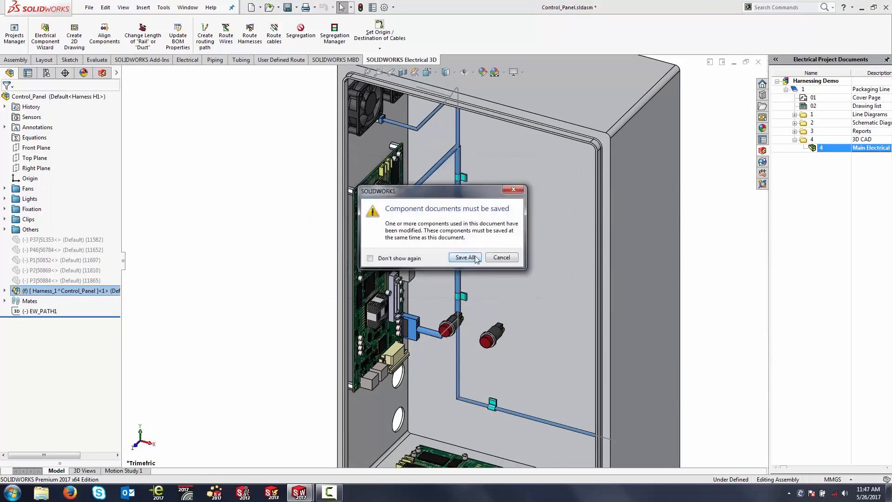
left_click(465, 257)
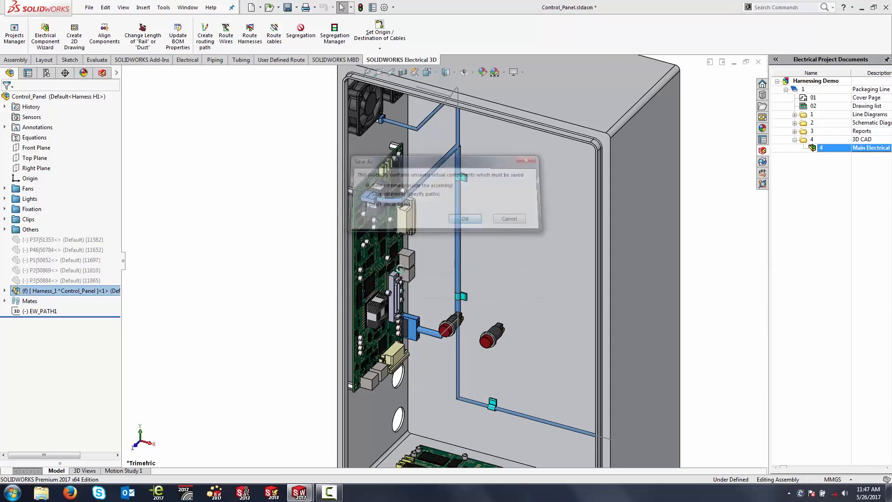
left_click(465, 219)
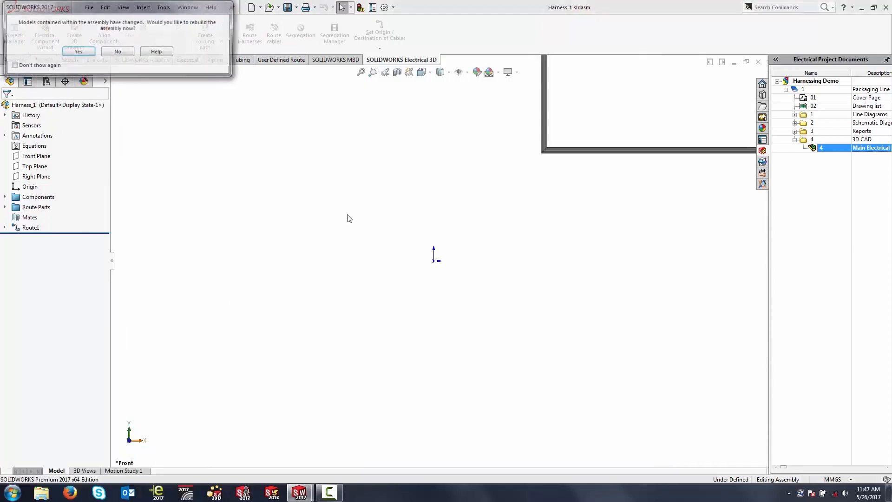
- Rebuild the changed Harness_1 models and select the Route1 route feature
left_click(78, 51)
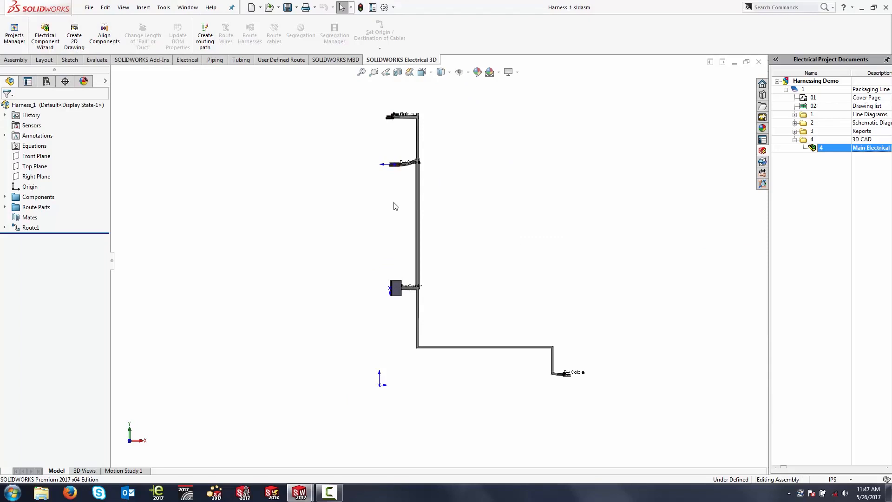
mouse_move(383, 209)
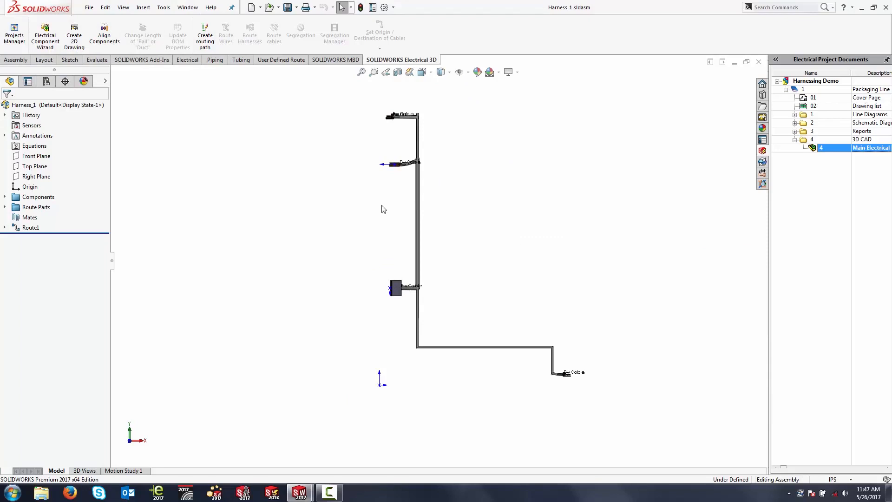
left_click(31, 227)
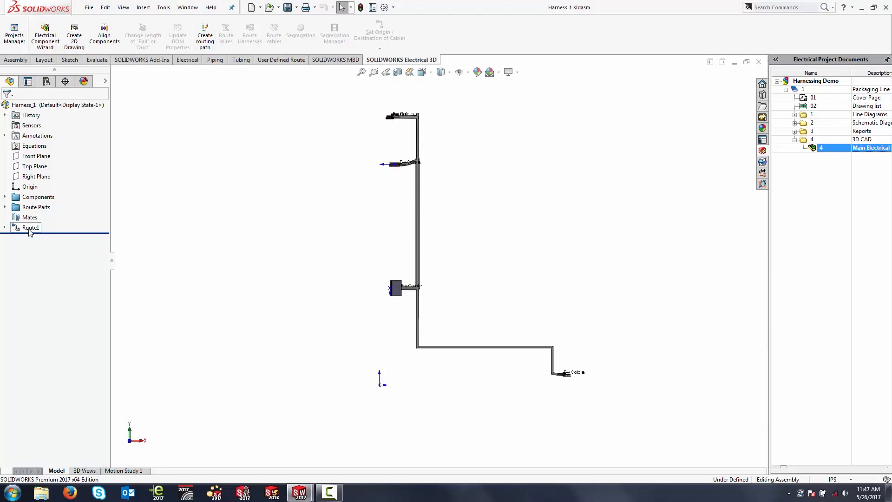
- Flatten Route1 in Manufacture style and open the Harness H2547 drawing
right_click(30, 227)
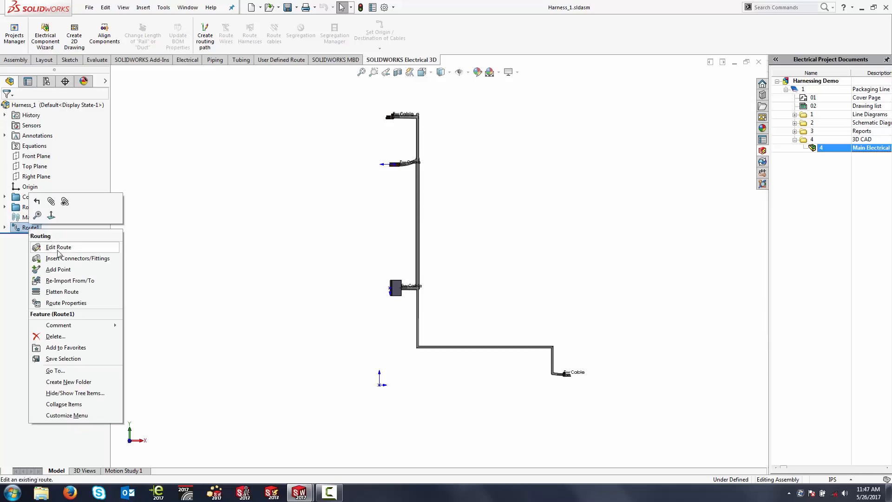
left_click(62, 291)
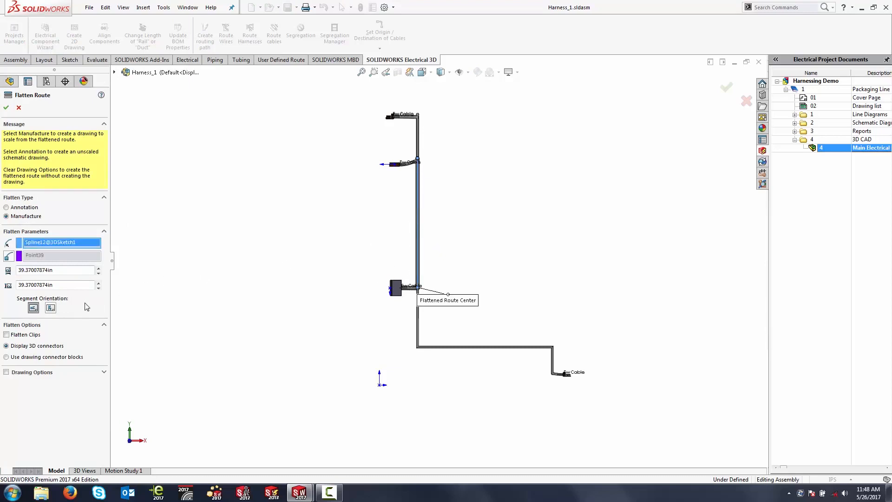
mouse_move(32, 307)
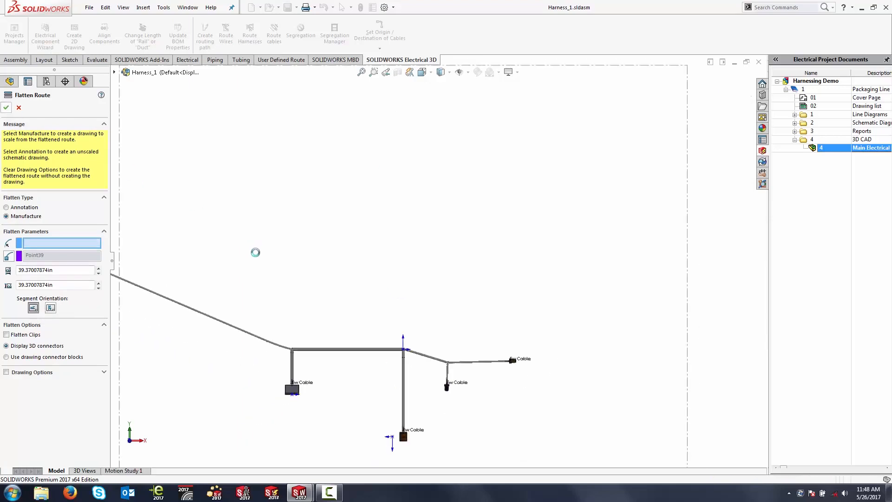
left_click(6, 107)
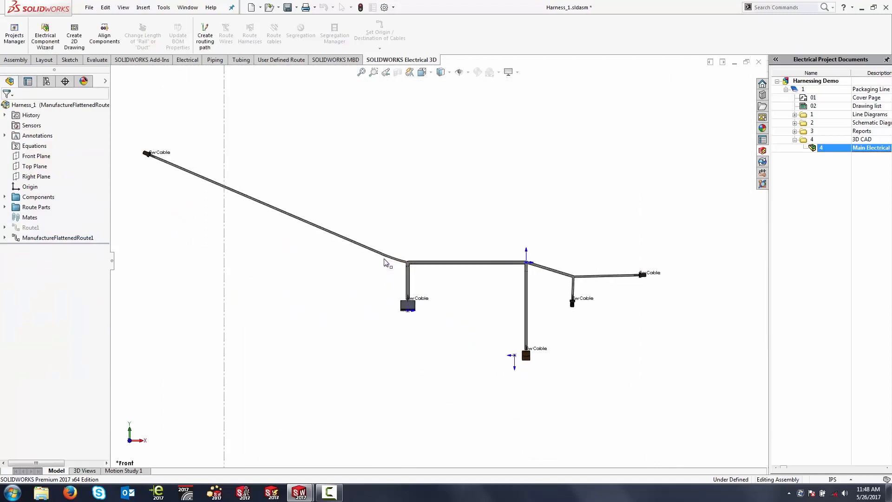
mouse_move(449, 310)
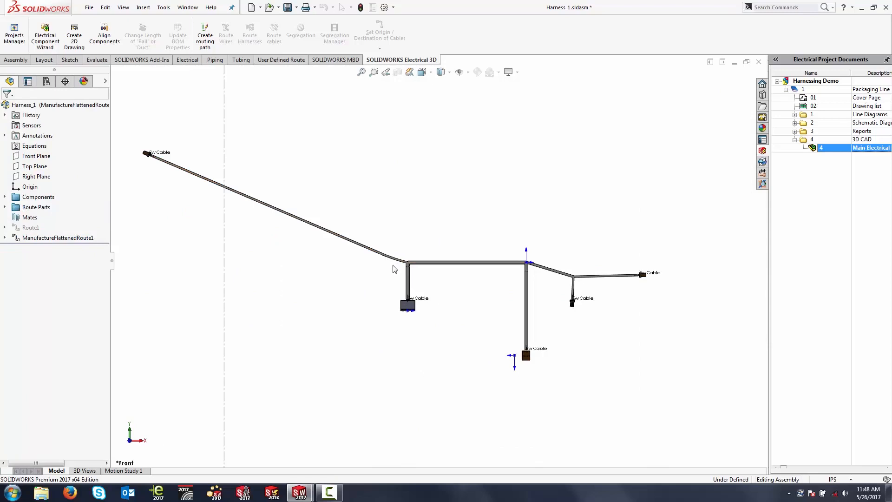
mouse_move(421, 274)
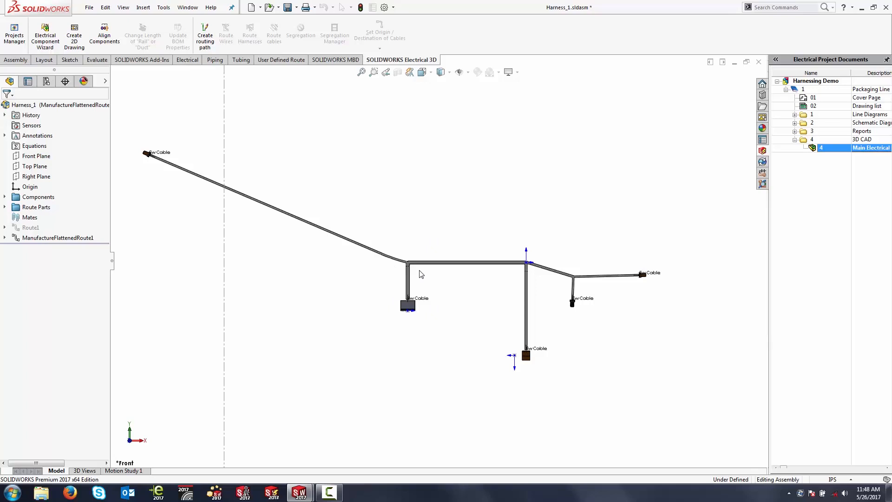
left_click(814, 80)
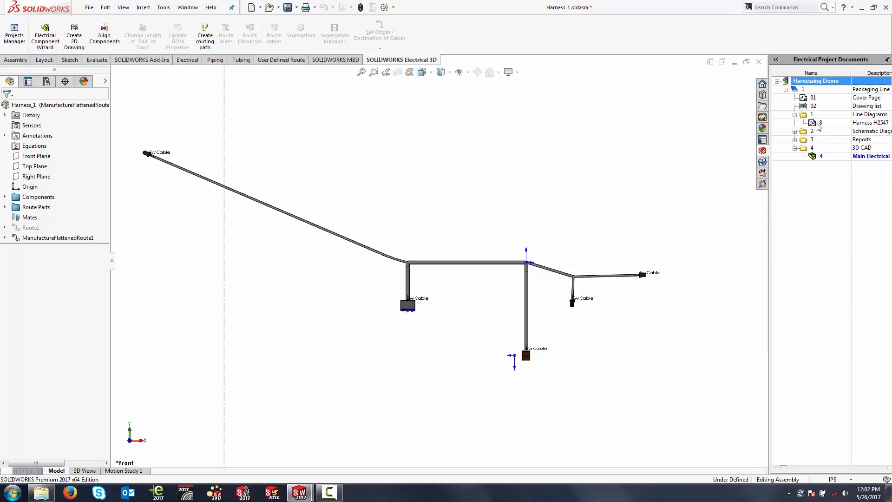
double_click(821, 123)
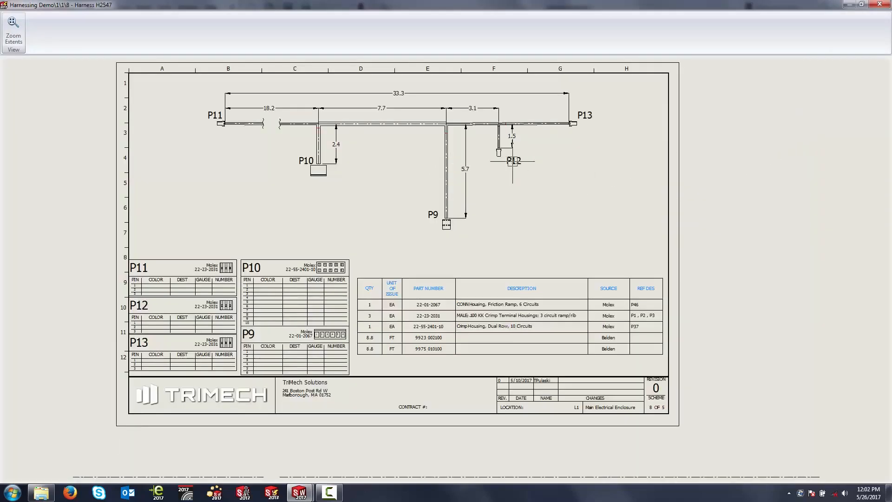